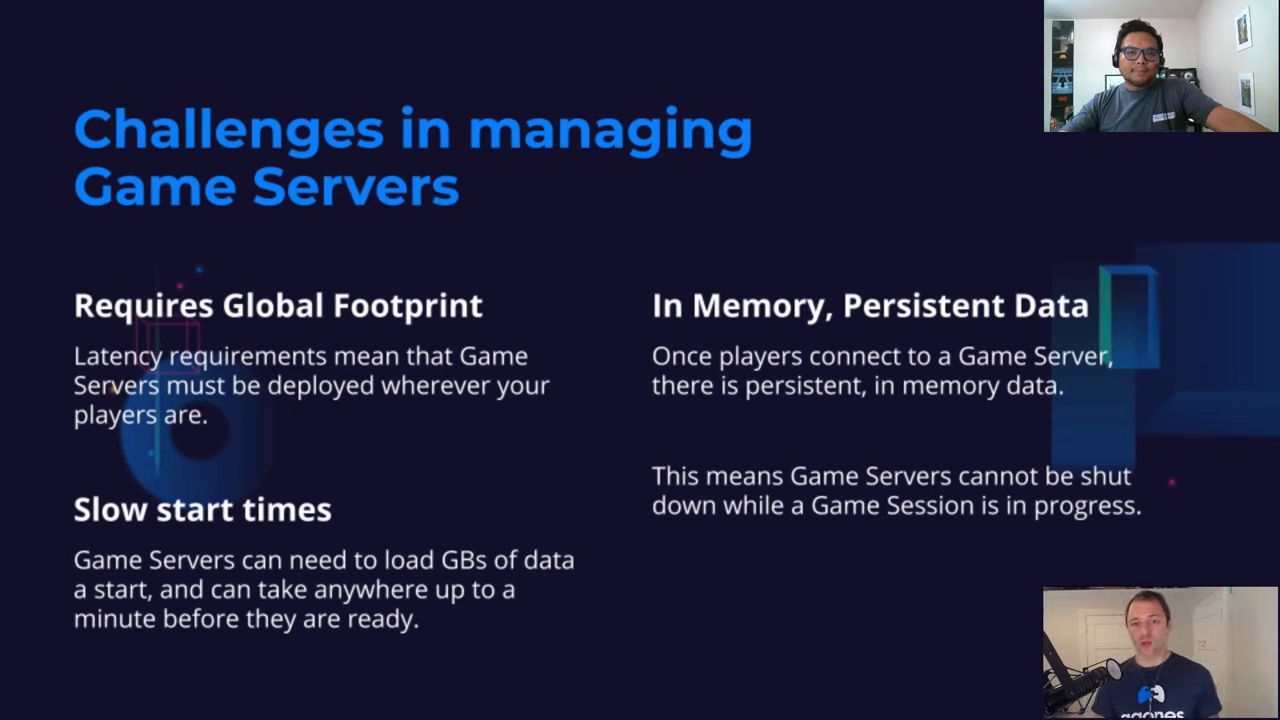
Check the cluster nodes and helm-install Agones as release 'agones' into the agones-system namespace.
key("Right")
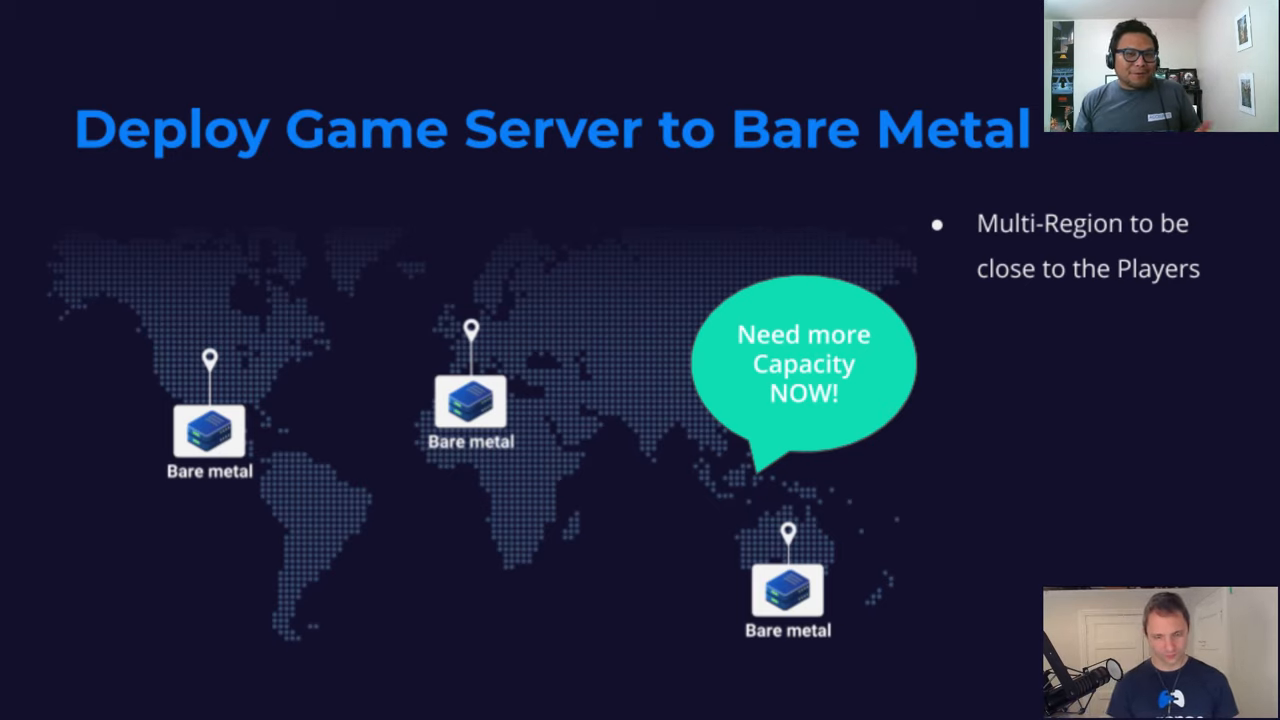
key("Right")
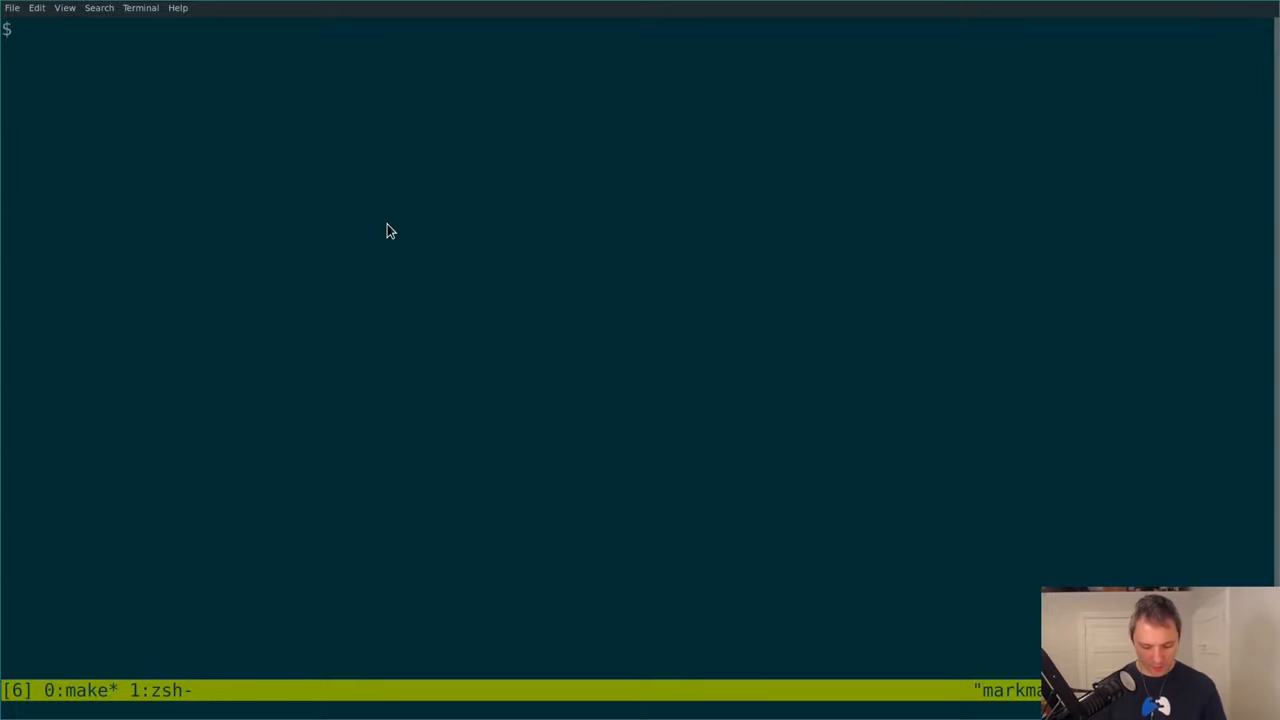
type("kubectl get nodes")
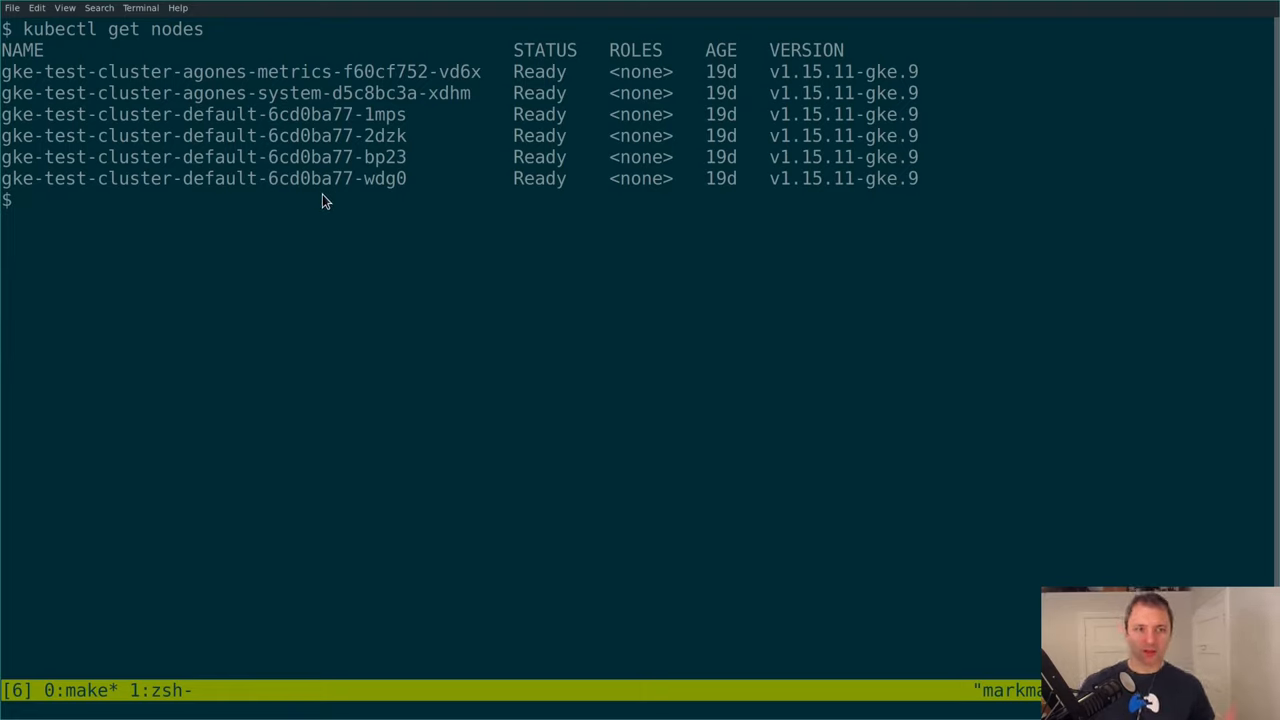
type("kubectl ge")
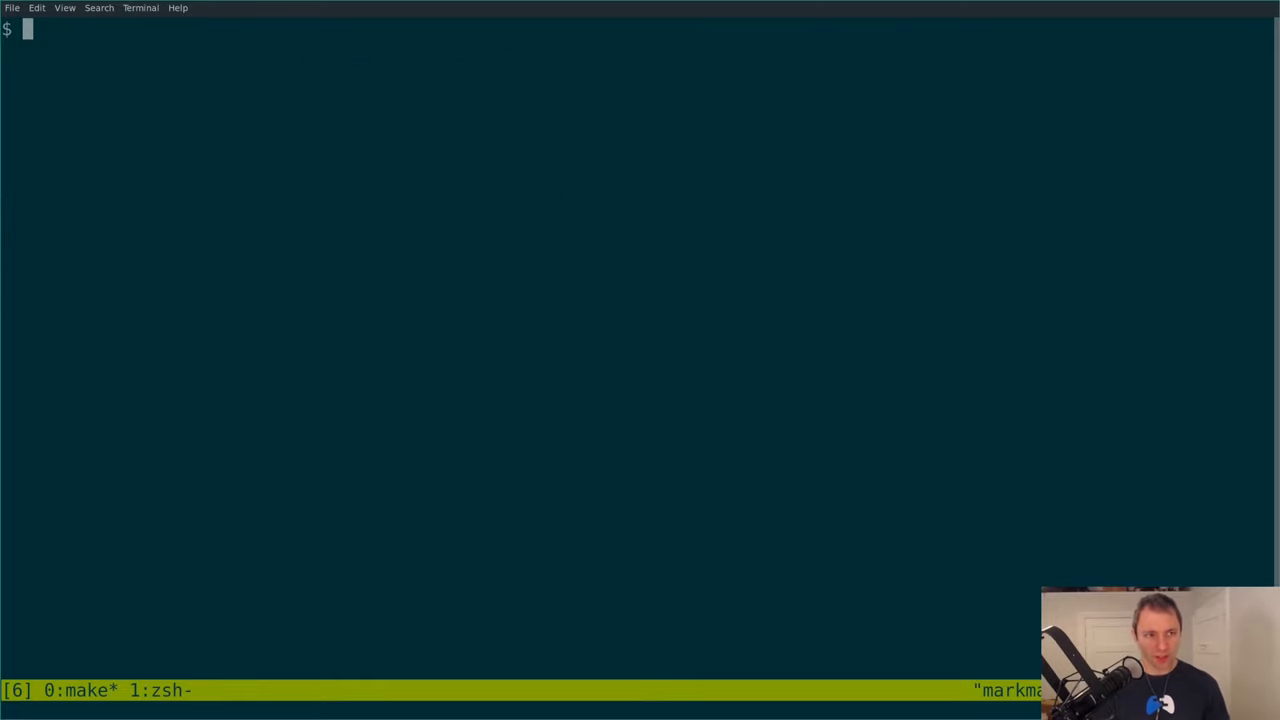
type("helm install")
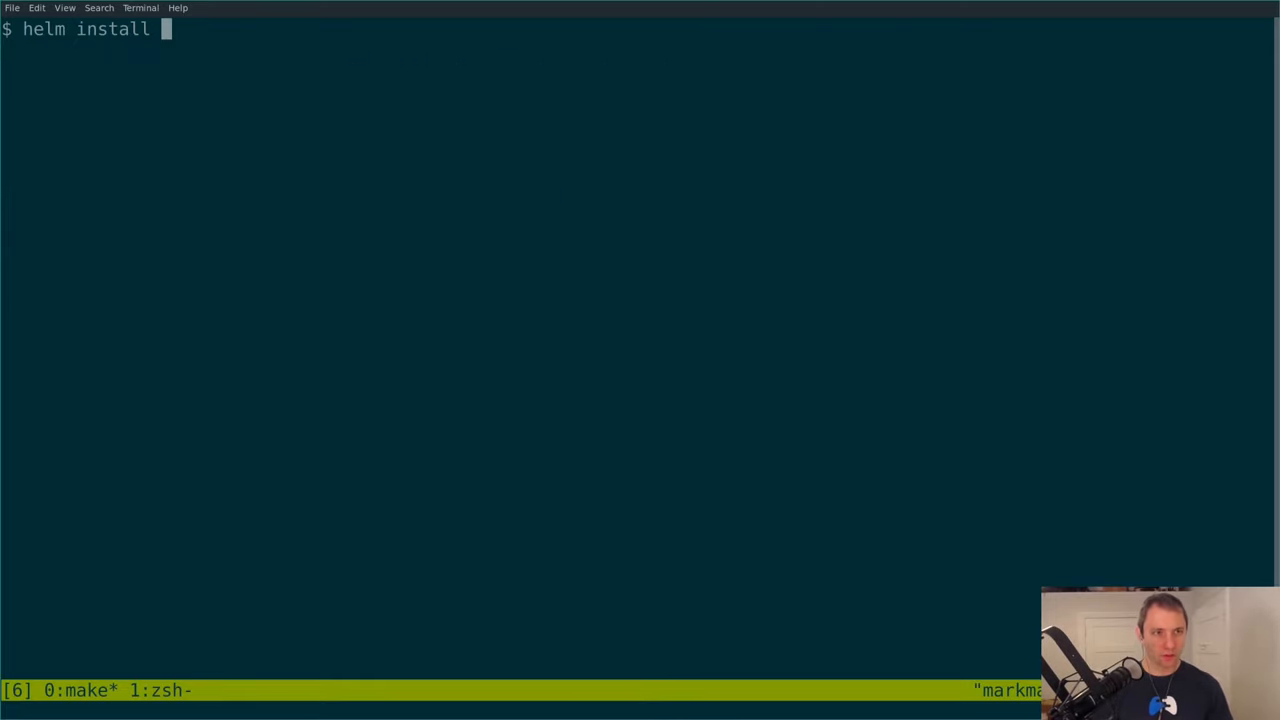
type("--name=agones --namespa")
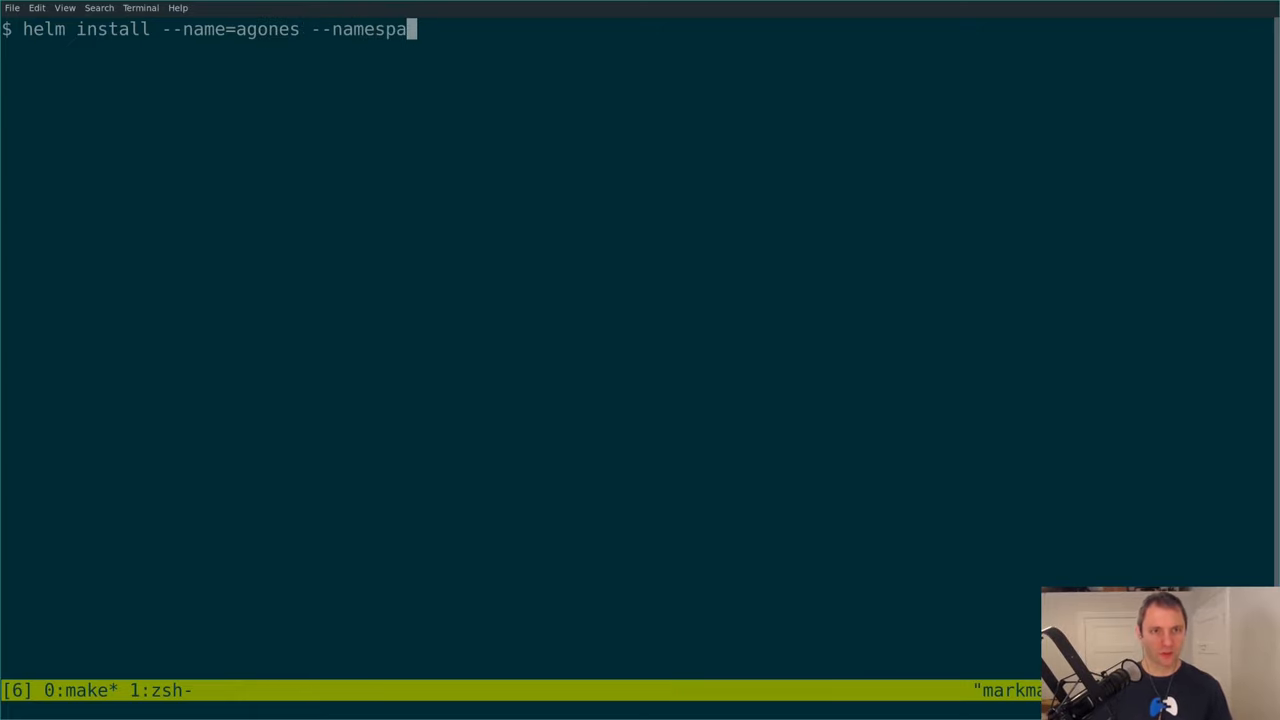
type("ce=agones-st")
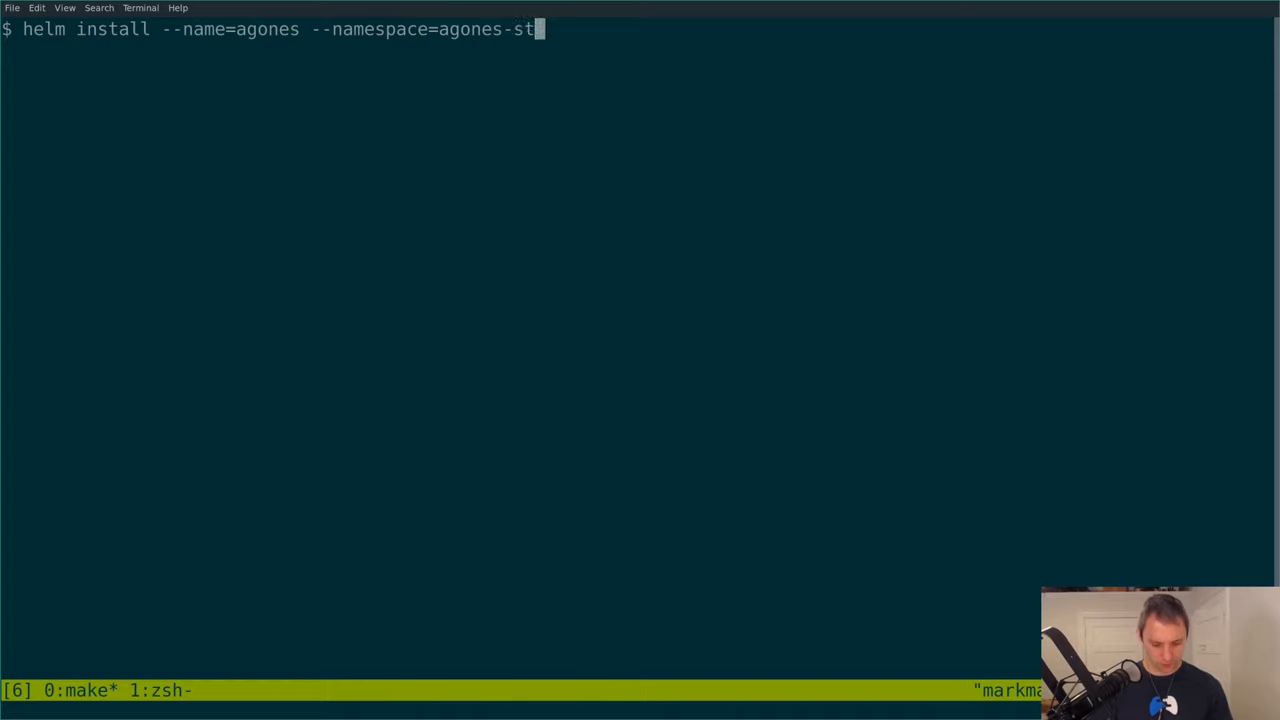
type("ystem agones/")
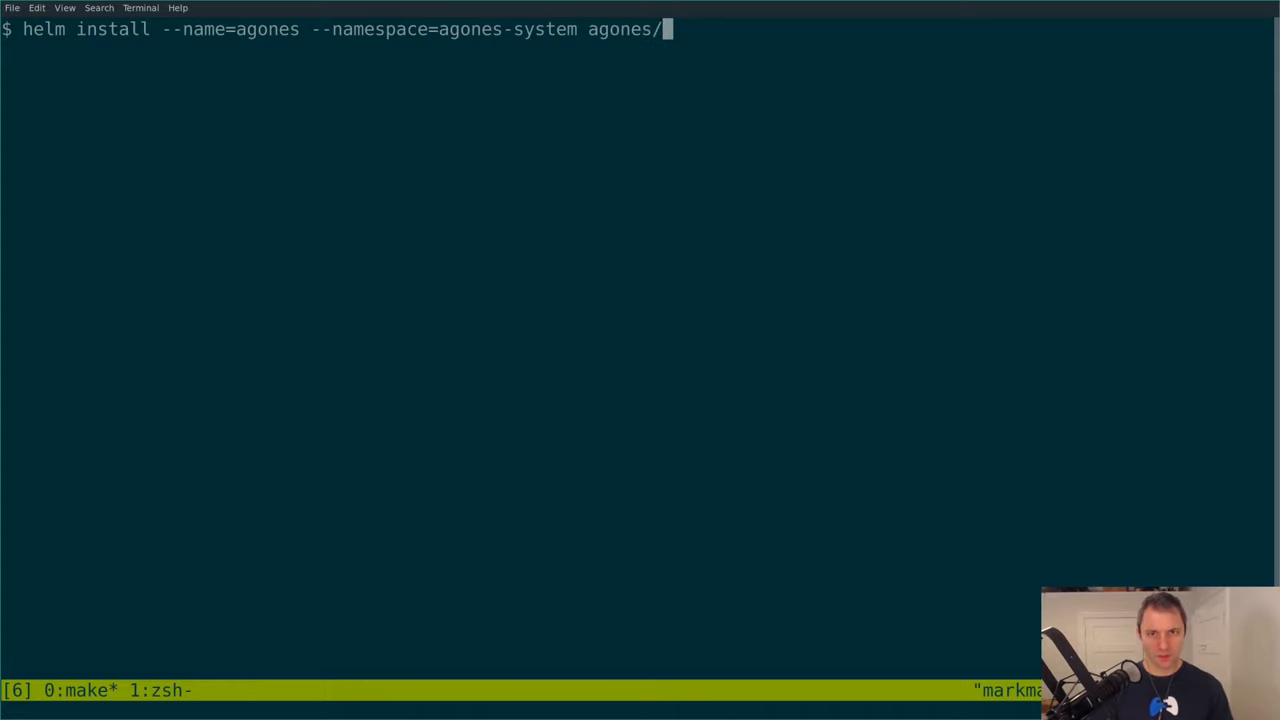
type("agones")
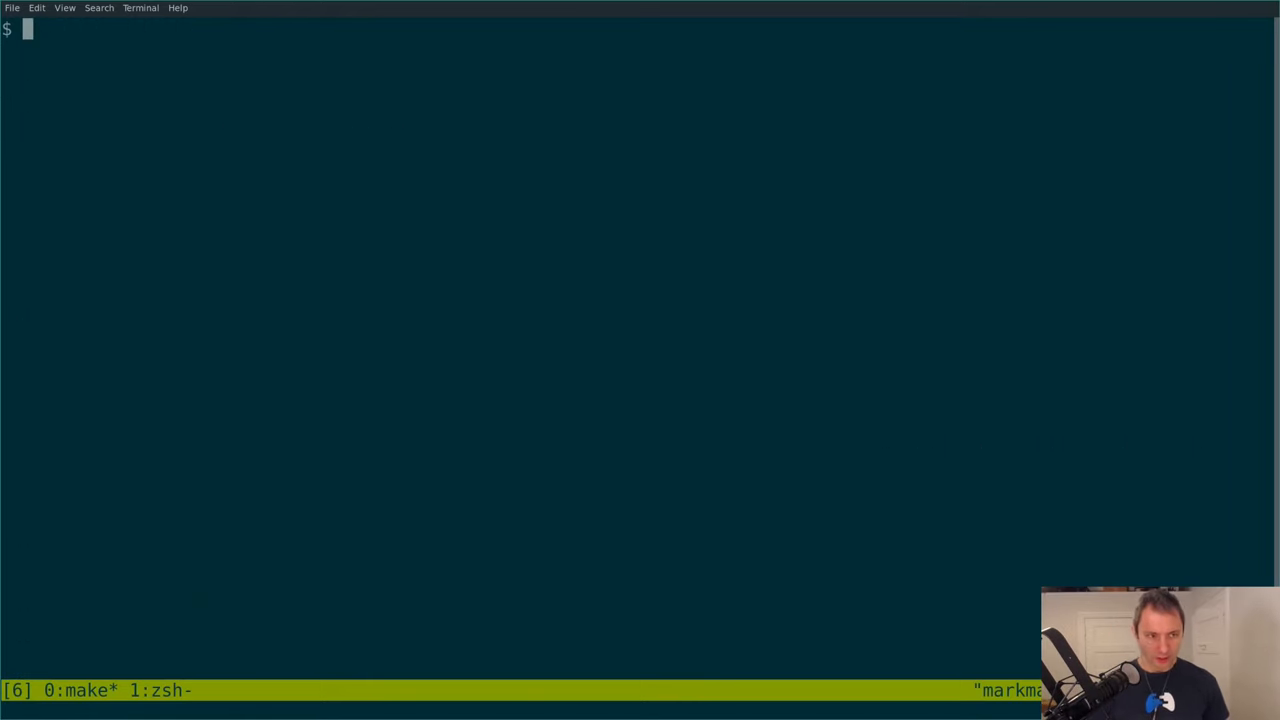
List the Agones pods and gameservers, then view the supertuxkart example fleet file with cat.
type("kubectl get pods --na")
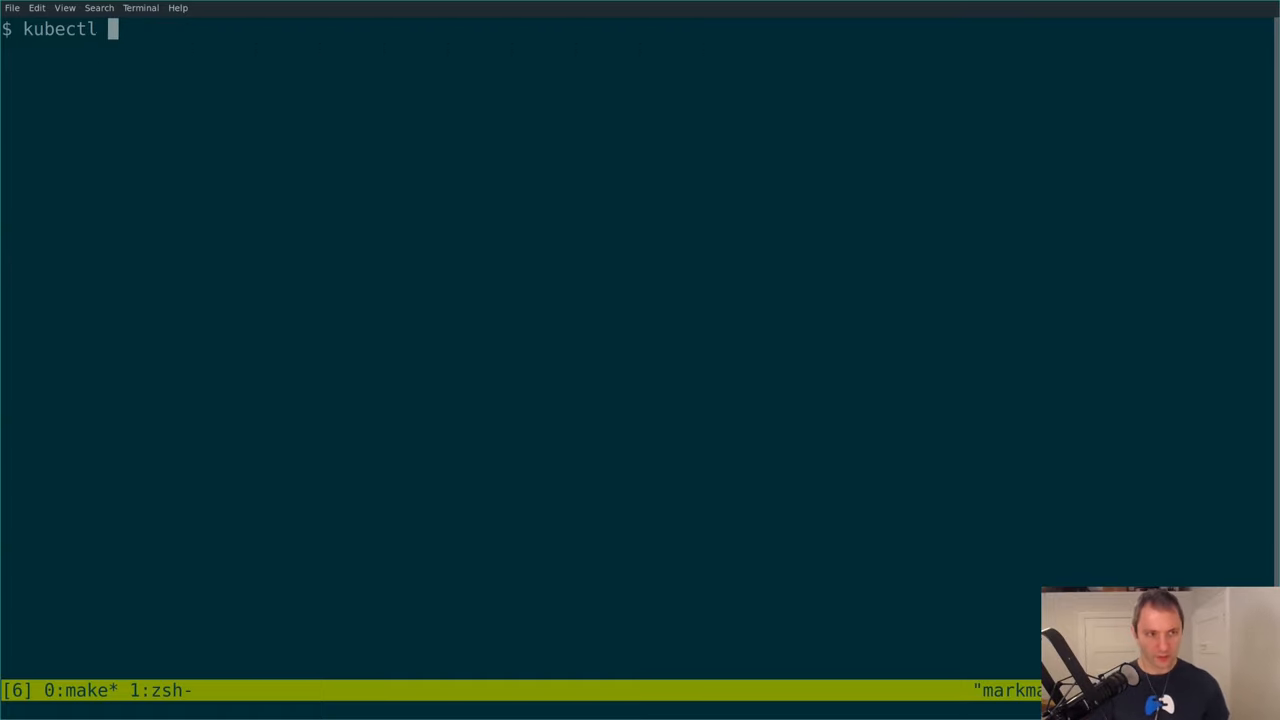
type("get games")
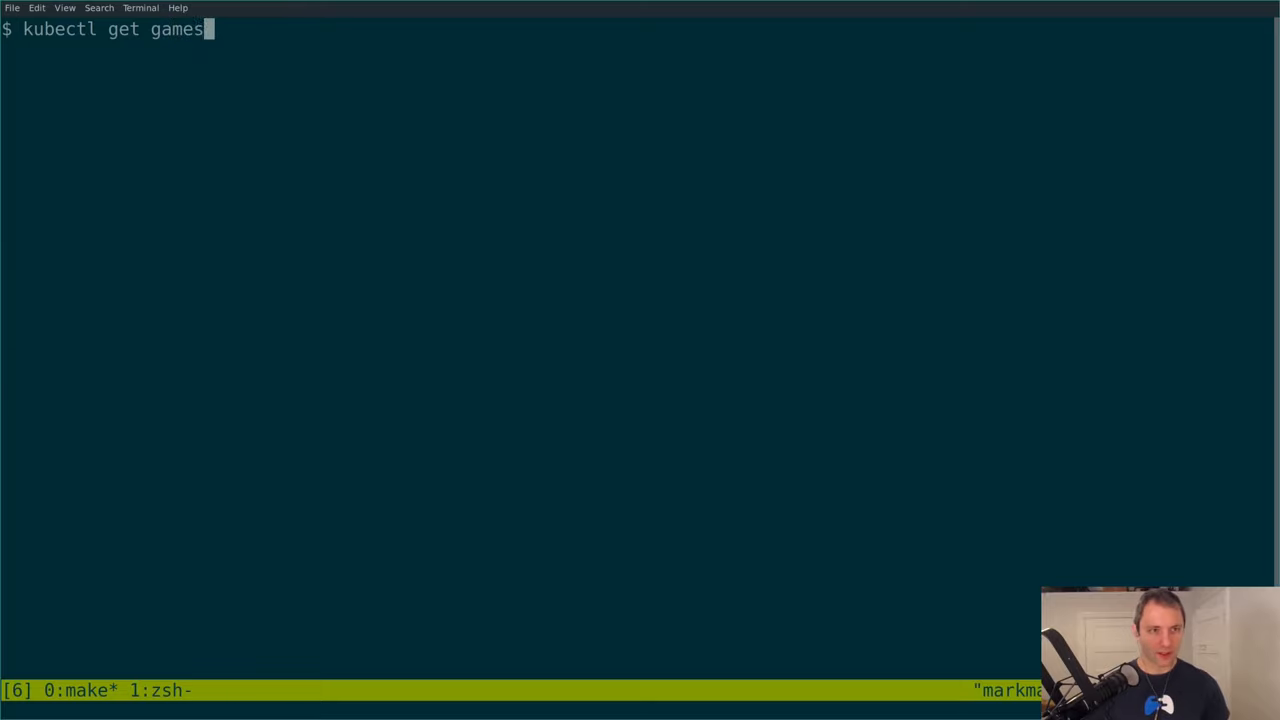
type("ervers")
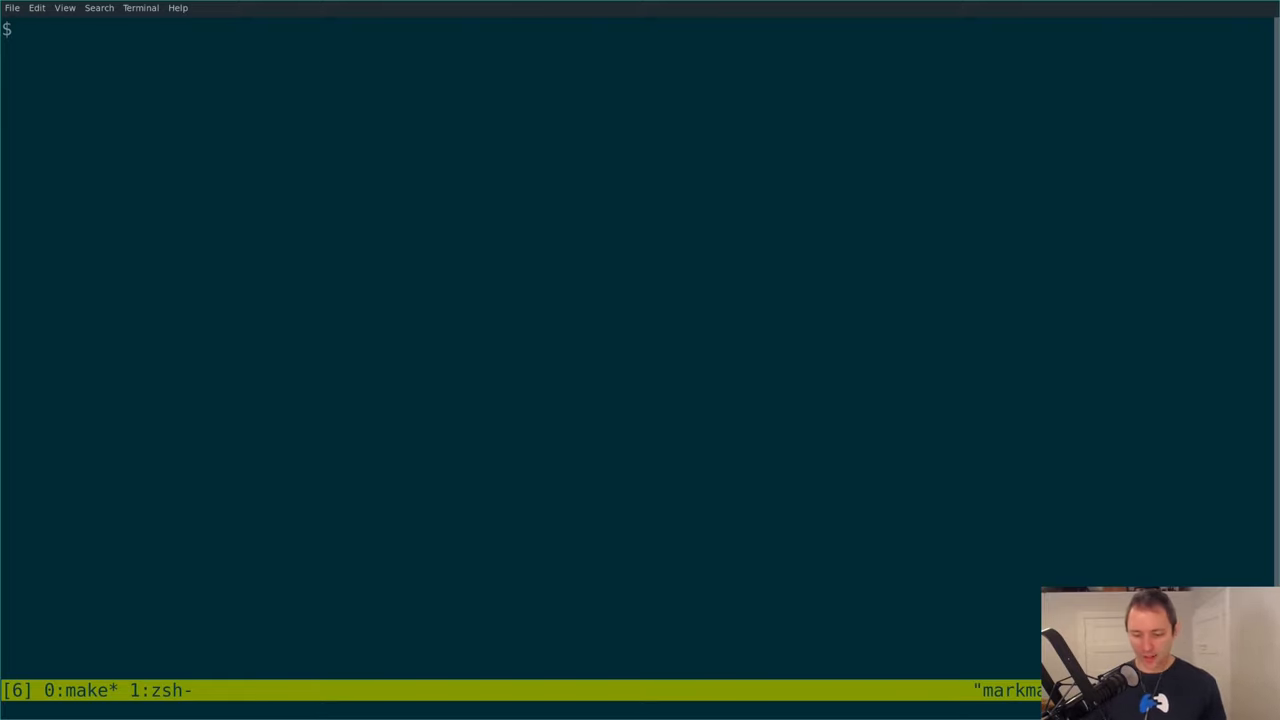
type("cat")
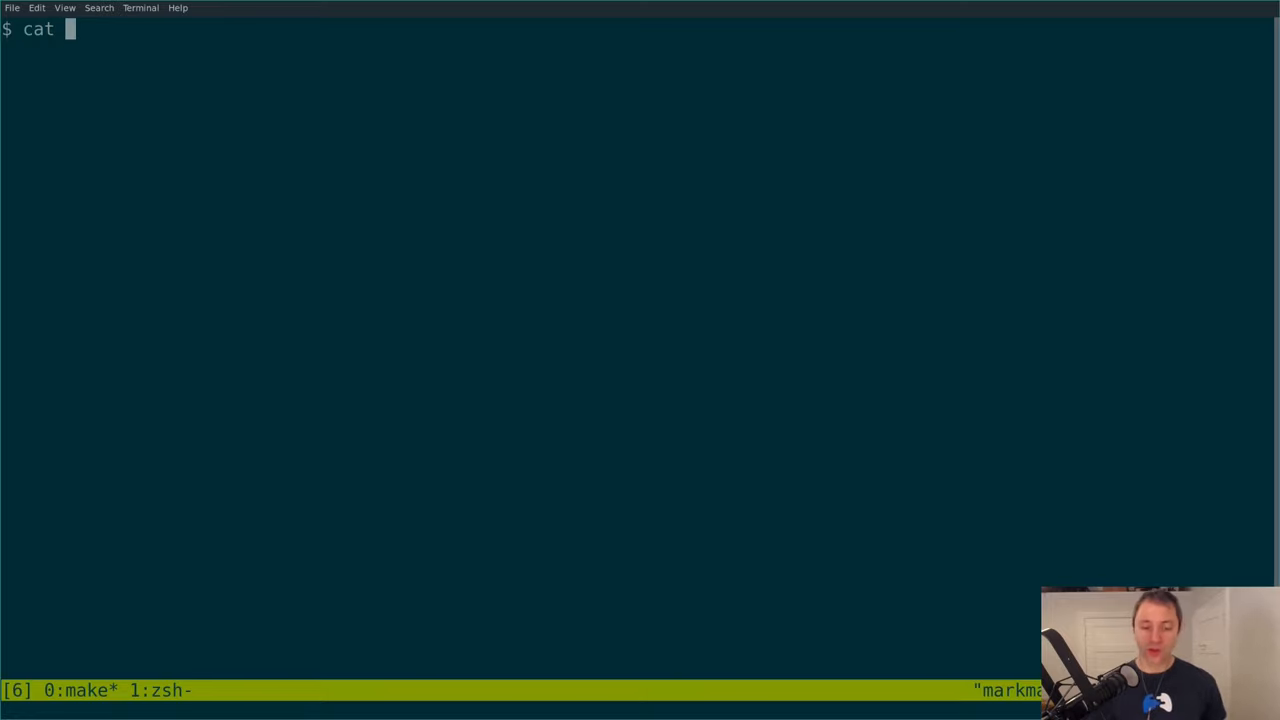
type("./")
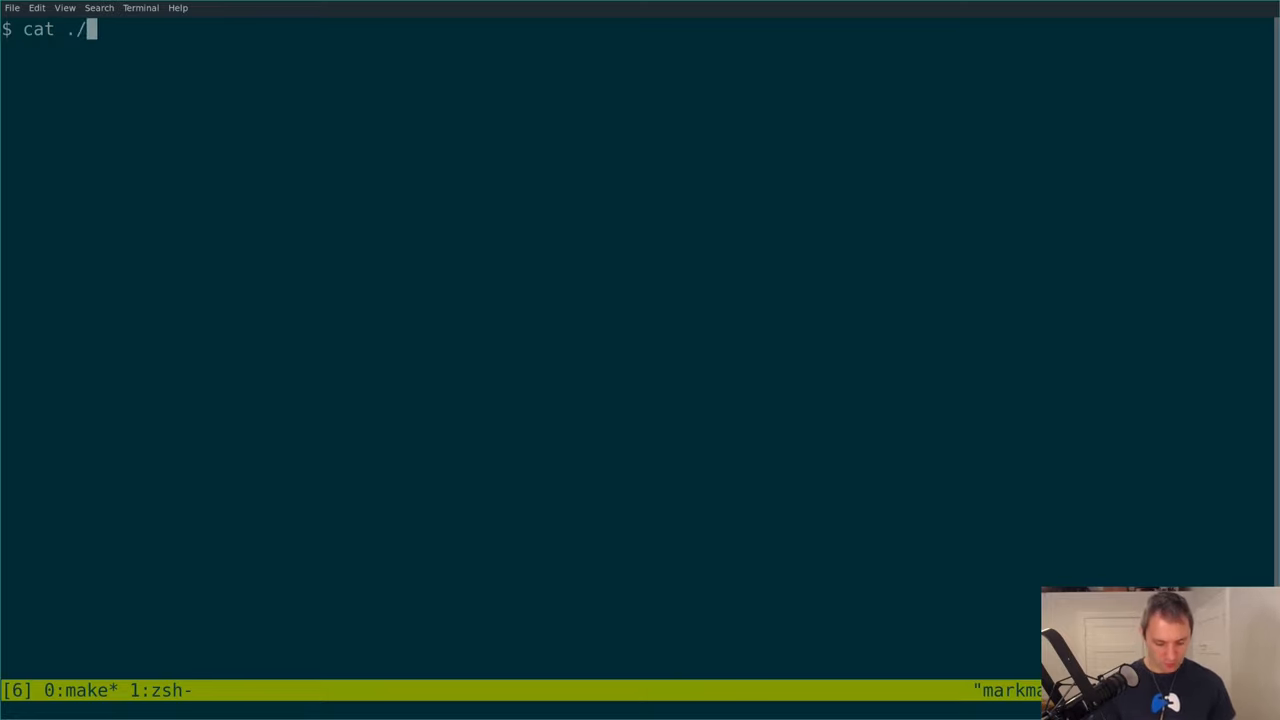
type("examples/supertuxkart/")
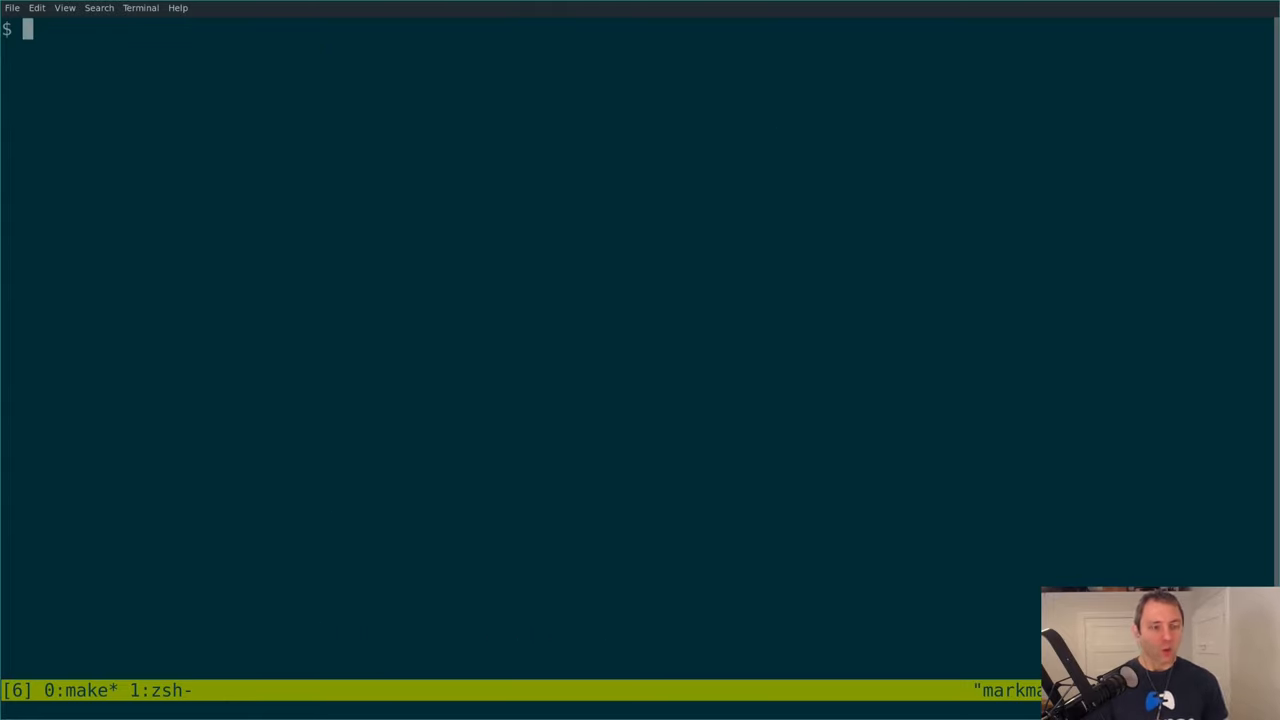
Apply ./examples/supertuxkart/fleet.yaml and list the two Ready gameservers.
type("kubectl apply")
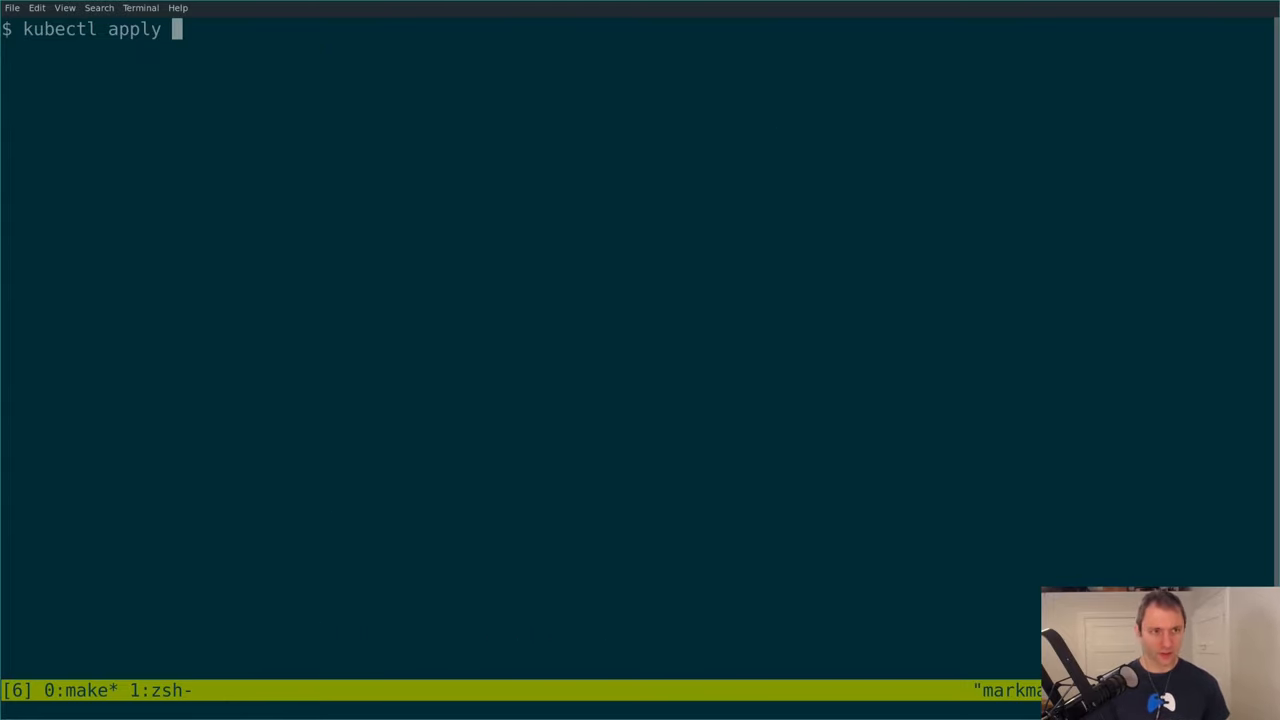
type("-f ./examples/")
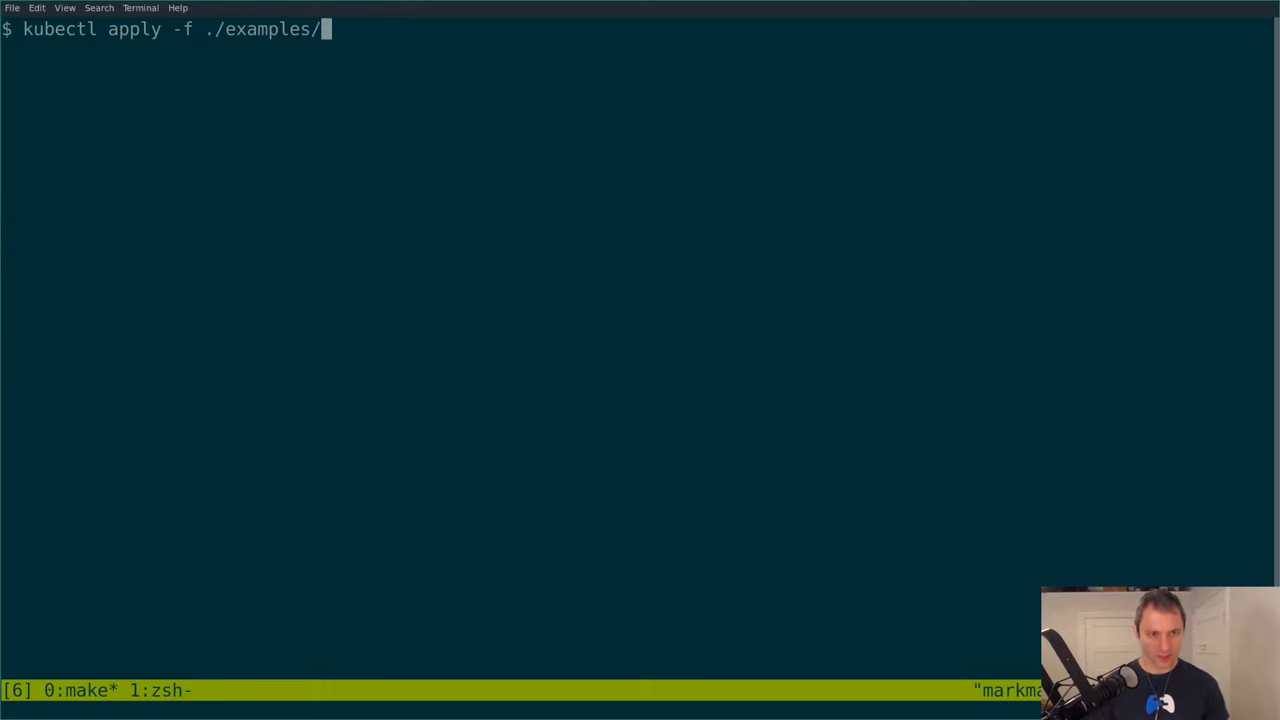
type("supertuxkart/")
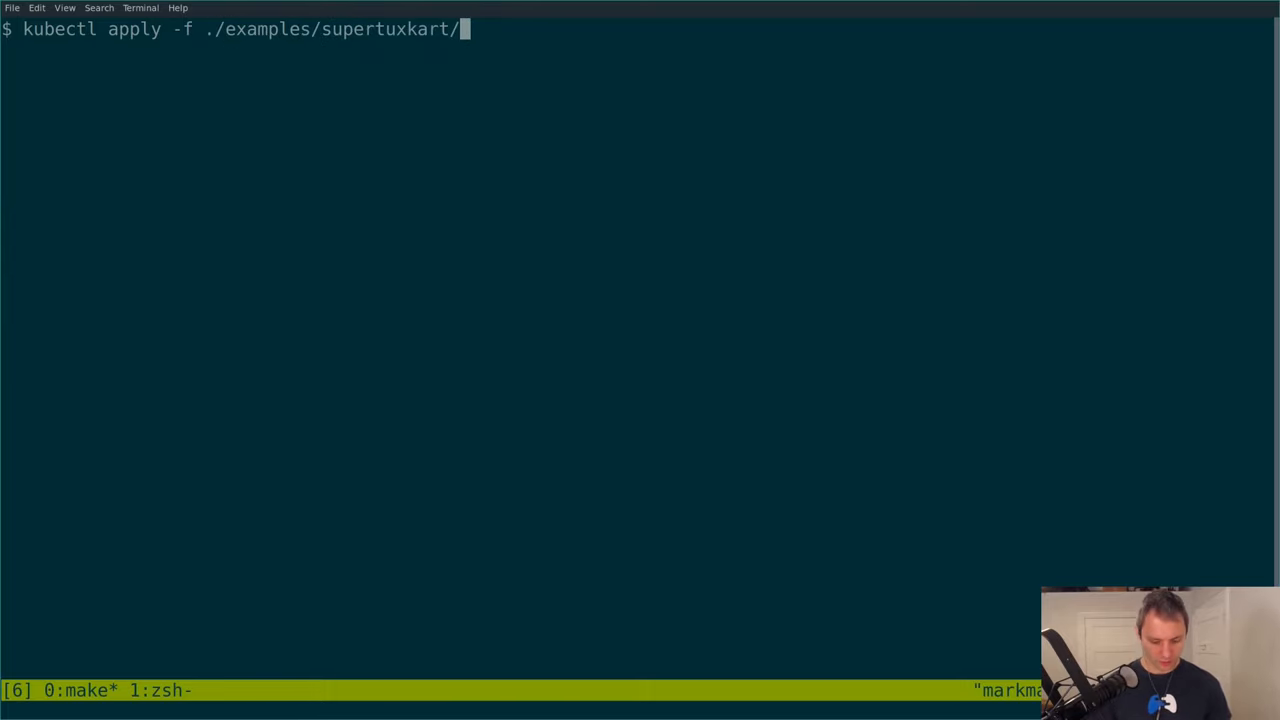
type("fleet.yaml")
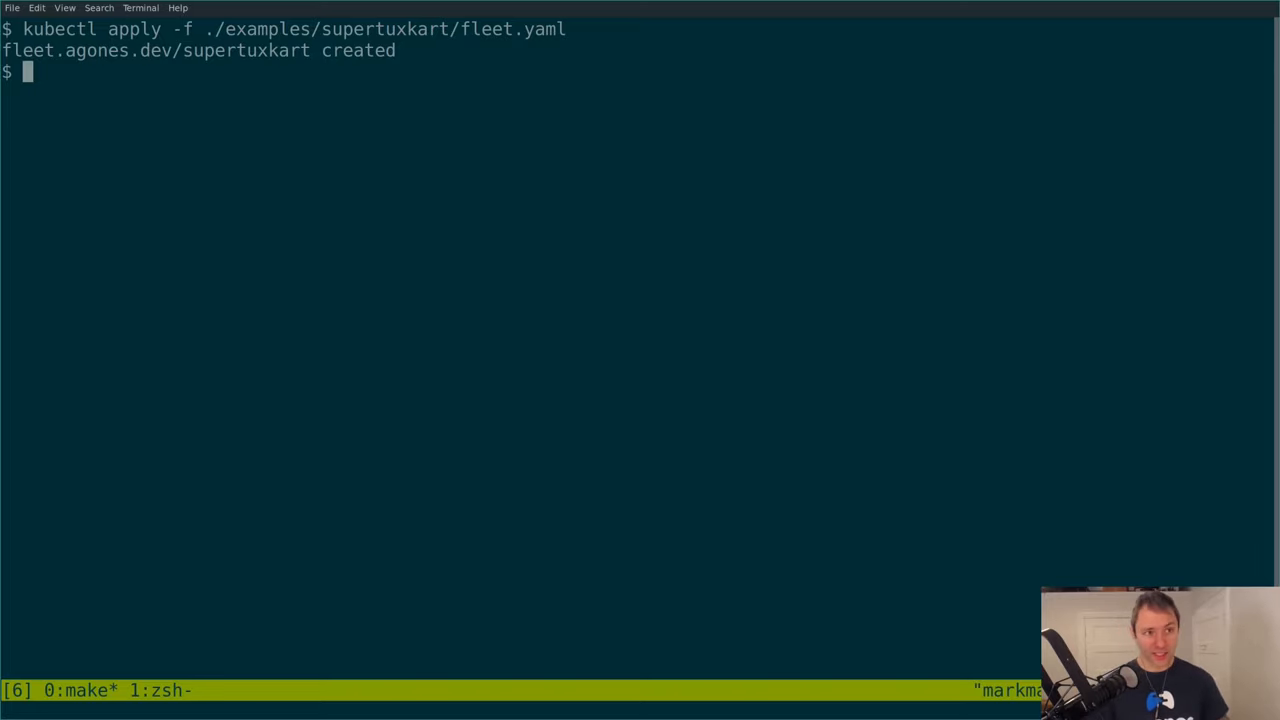
type("kubectl get gameservers")
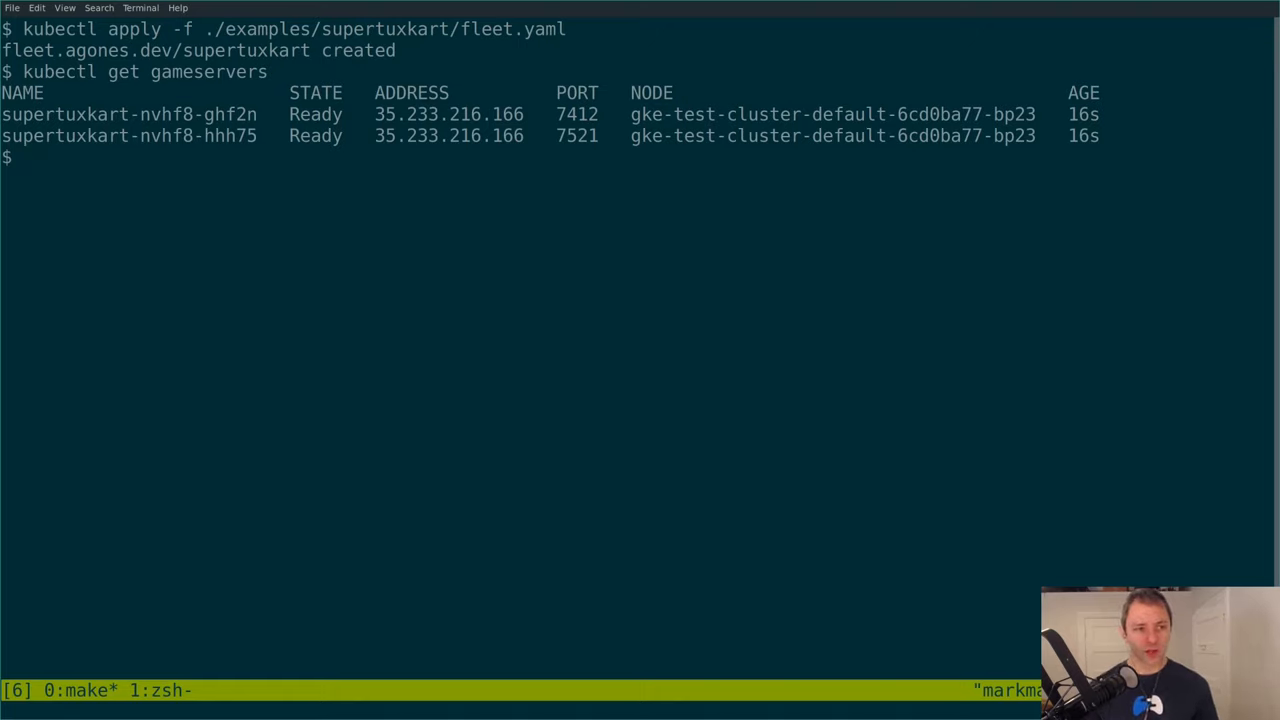
Query the supertuxkart fleet, showing 2 desired, 2 current and 2 ready gameservers.
type("kubectl get fgle")
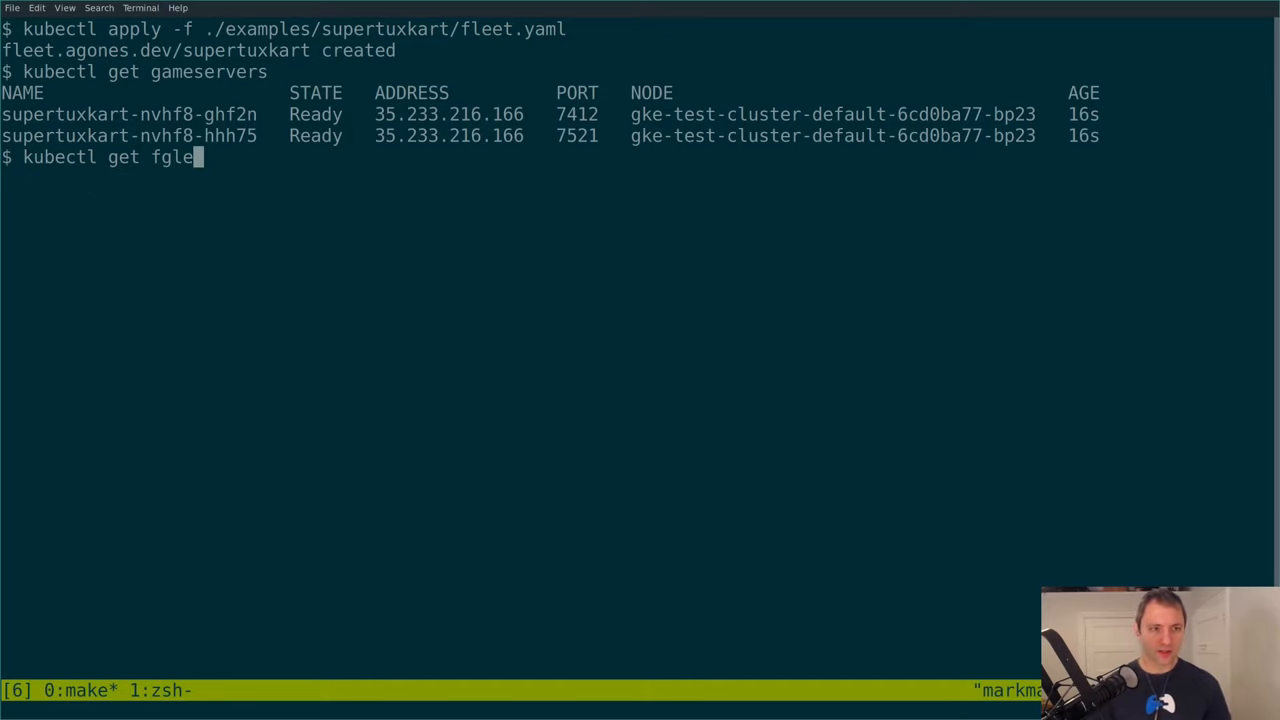
type("fleet")
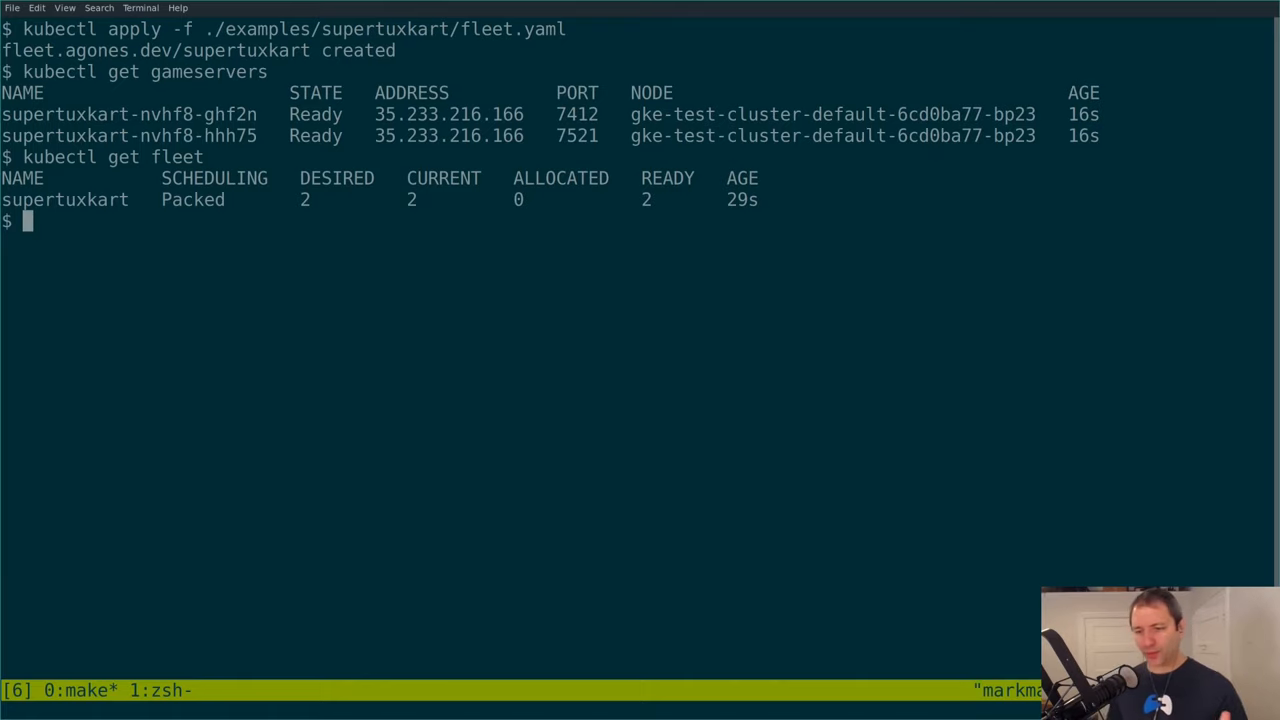
type("kubectl g")
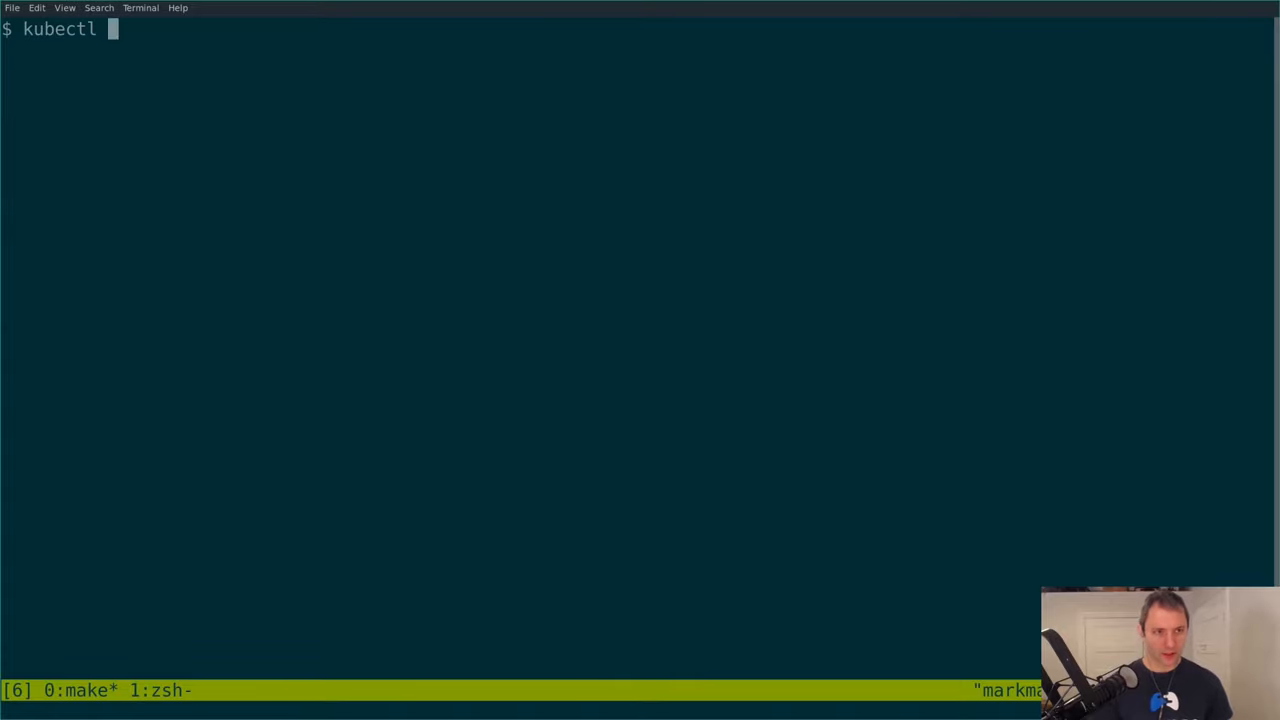
Run kubectl create -f on ./examples/supertuxkart/gameserverallocation.yaml to allocate a server.
type("create -f ./examples/s")
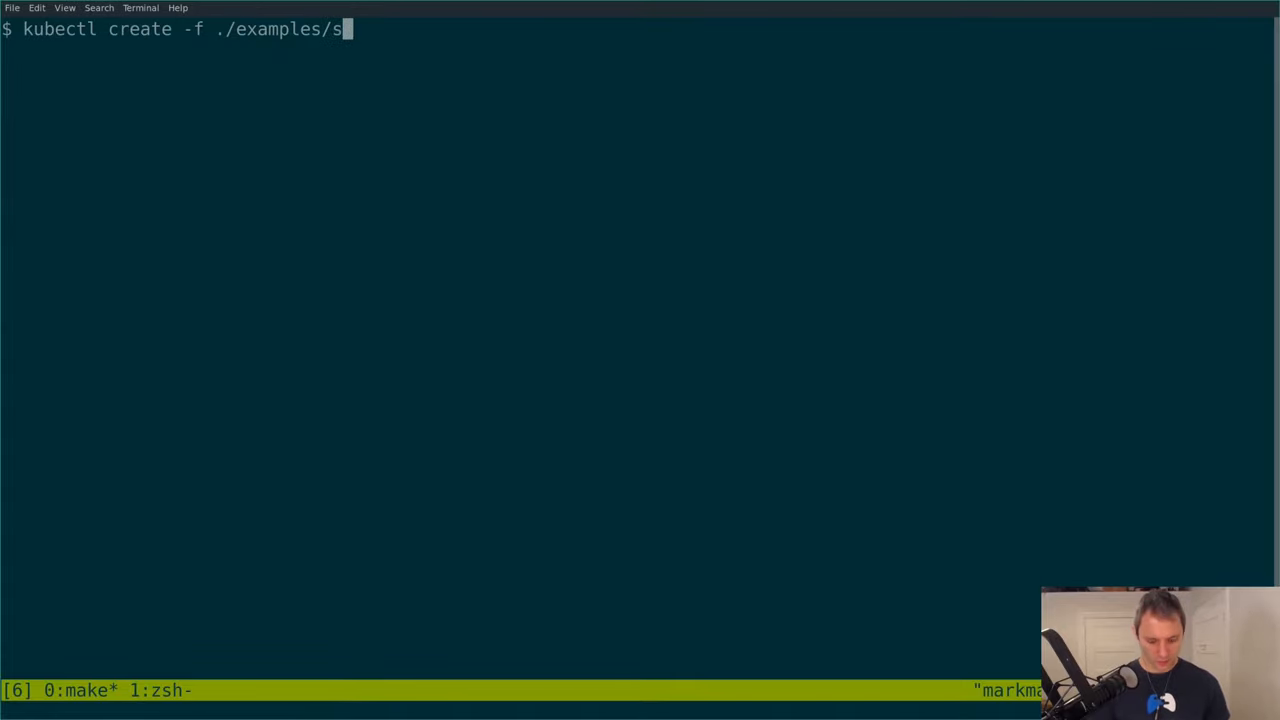
type("upertuxkart/gameserver.yaml")
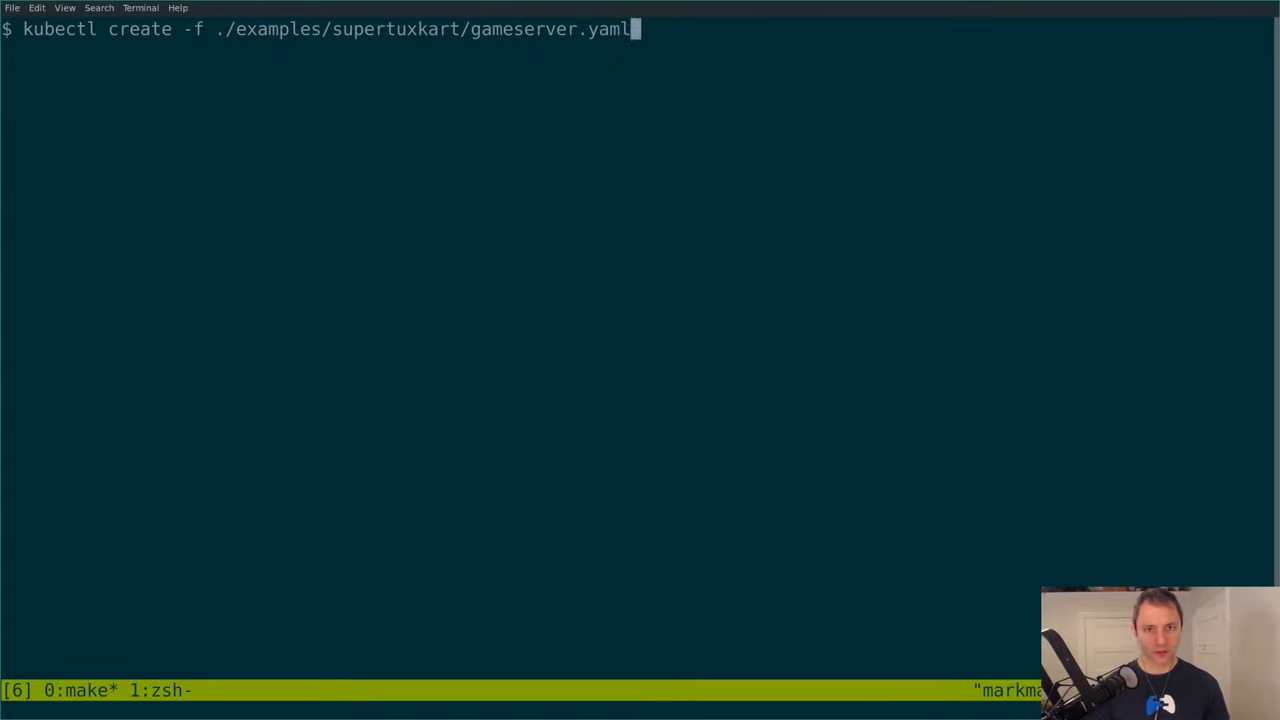
type("allocation.yaml -")
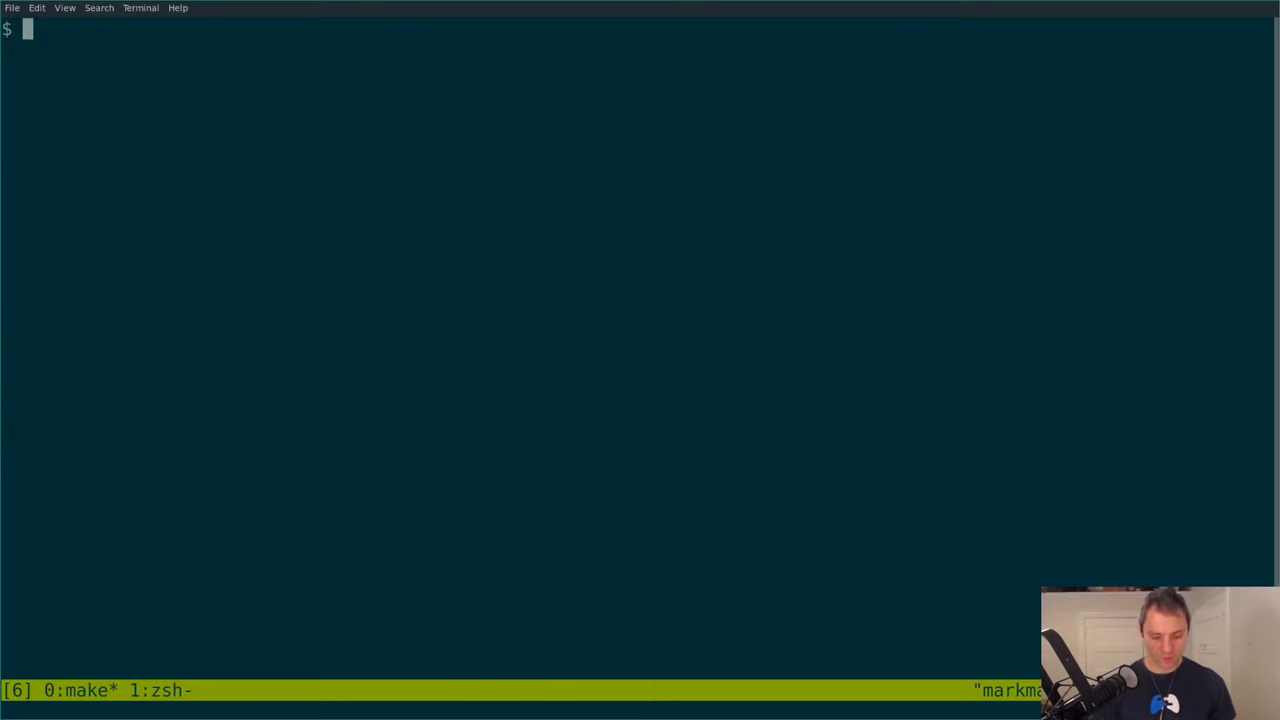
List the gameservers with kubectl get gameserver before launching SuperTuxKart.
type("kubectl get games")
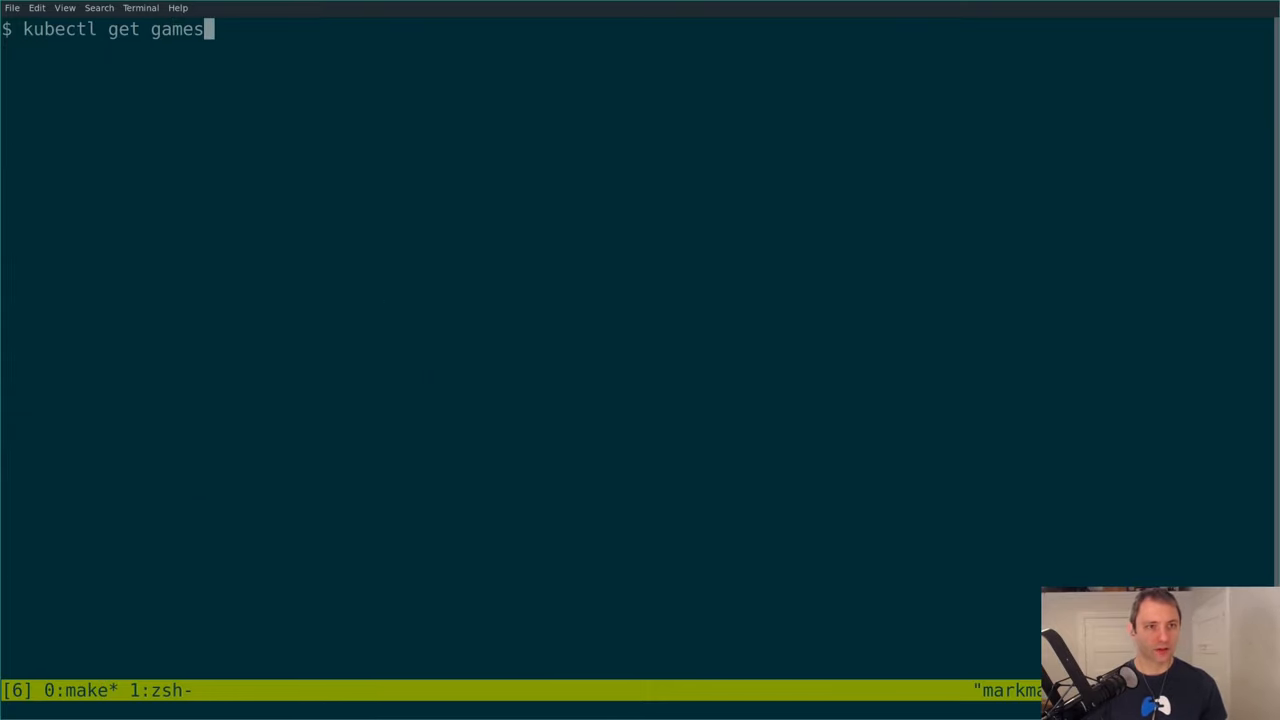
type("erver")
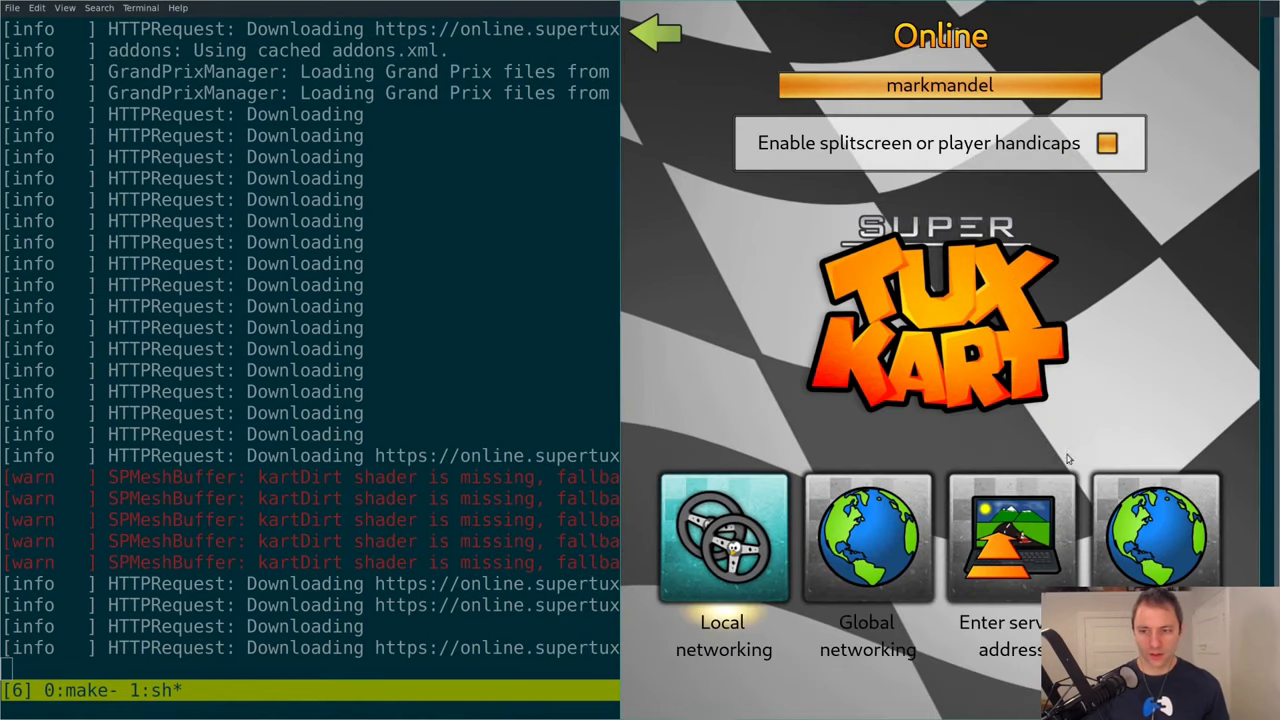
Connect SuperTuxKart to the allocated gameserver at 35.233.216.166 port 7412.
left_click(1012, 540)
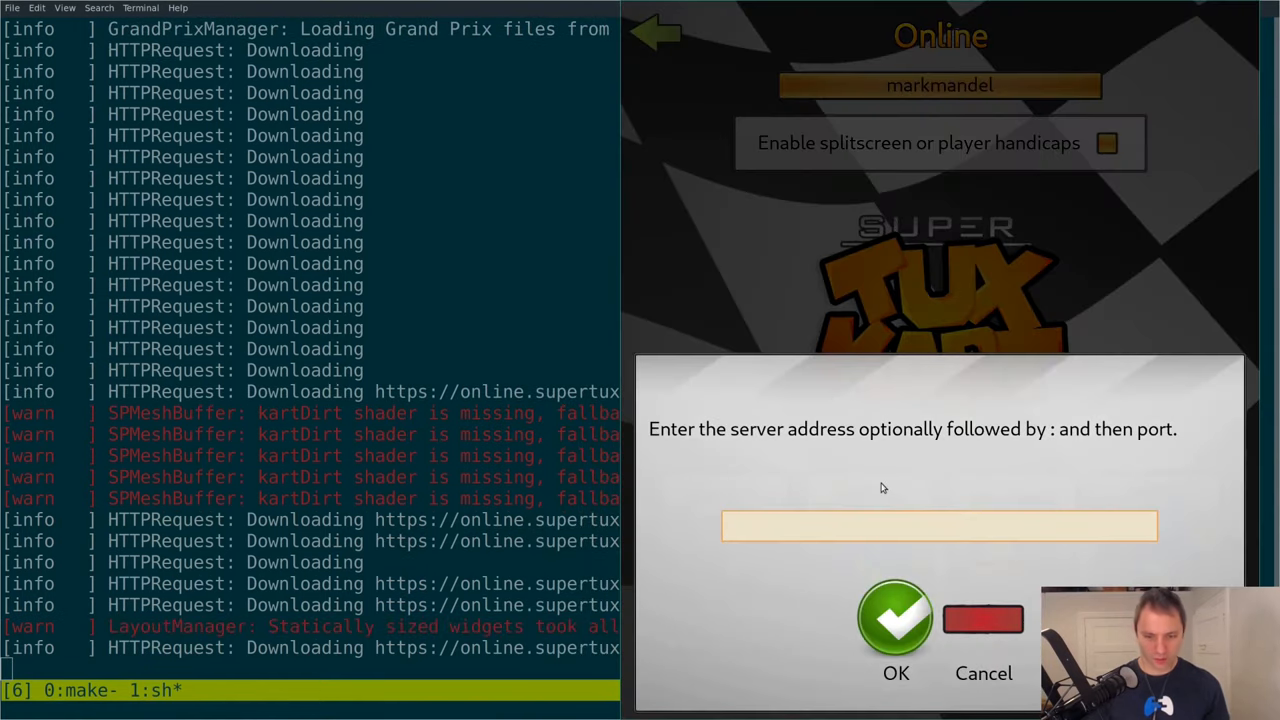
type("35.233.216.166 7412")
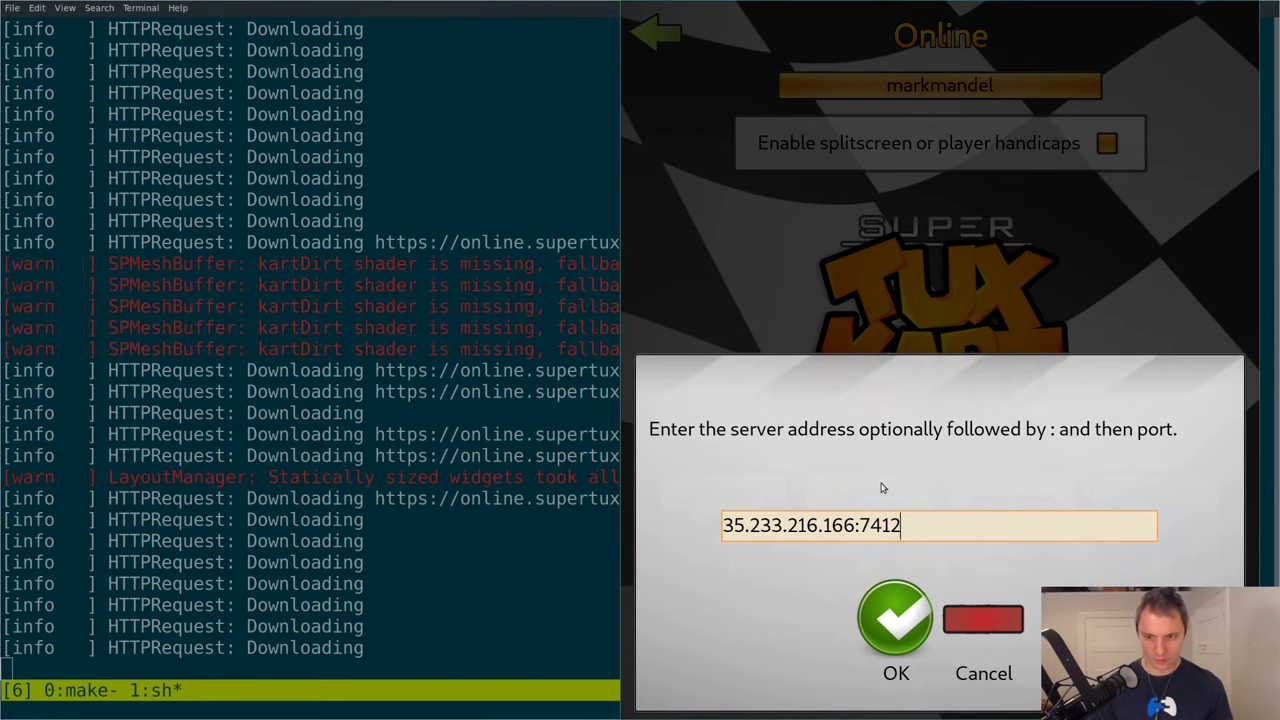
left_click(896, 618)
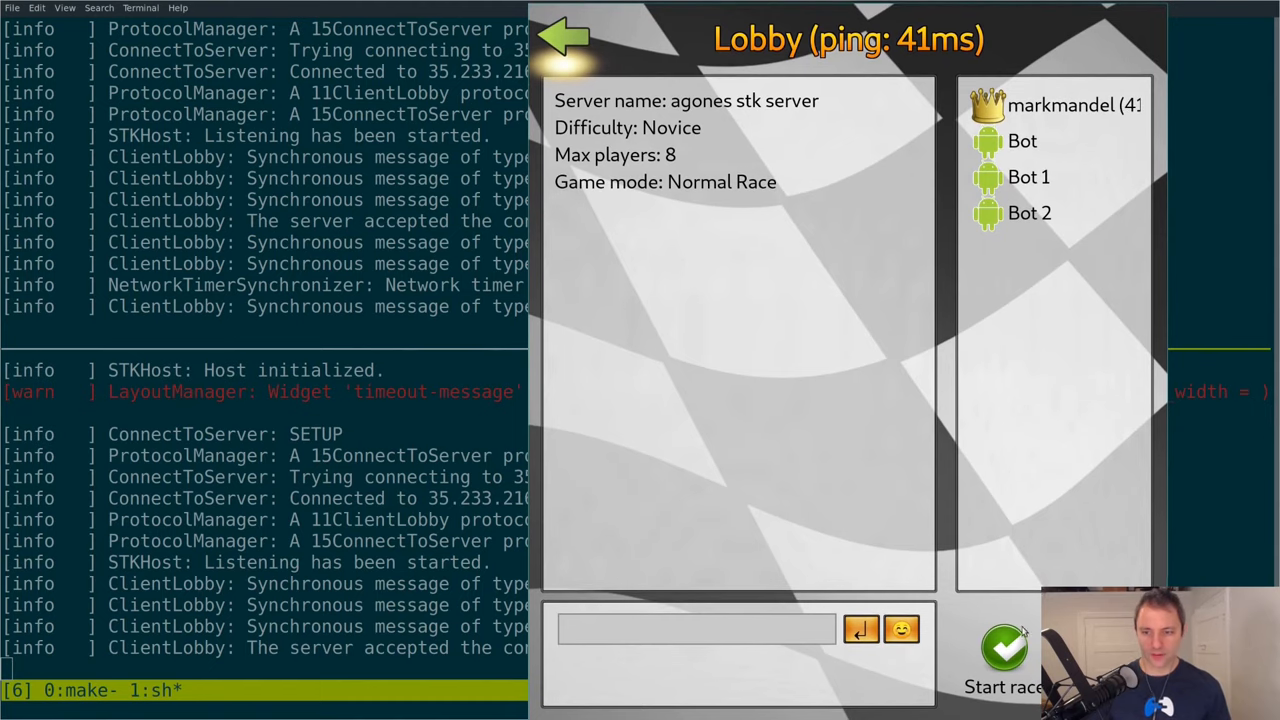
Choose Puffy as the kart, race online, then return to the shell.
left_click(1004, 648)
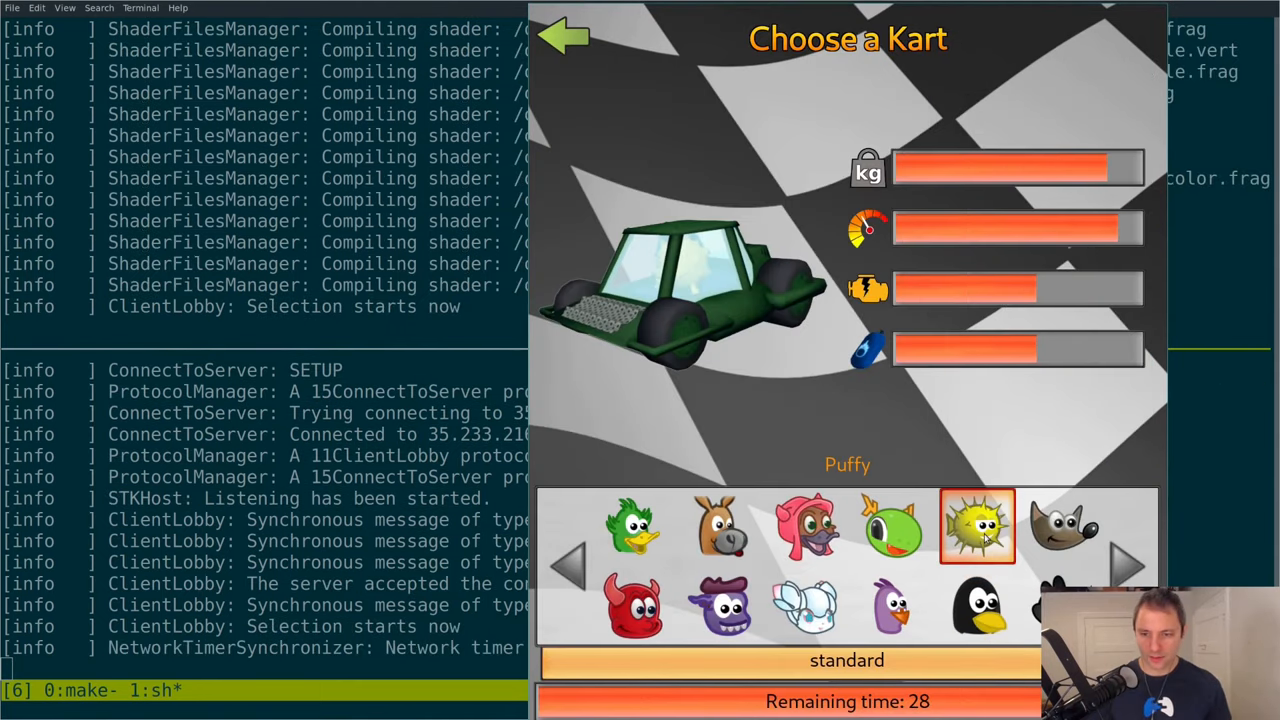
left_click(1064, 524)
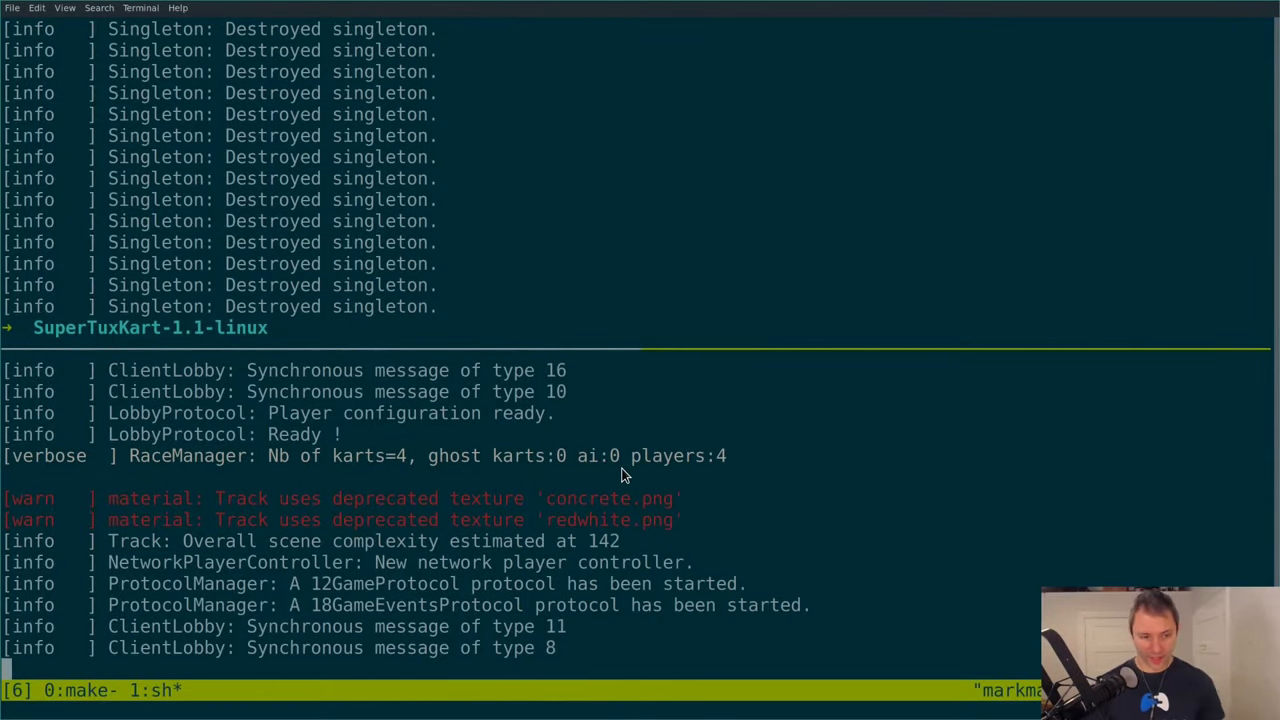
key("ctrl+c")
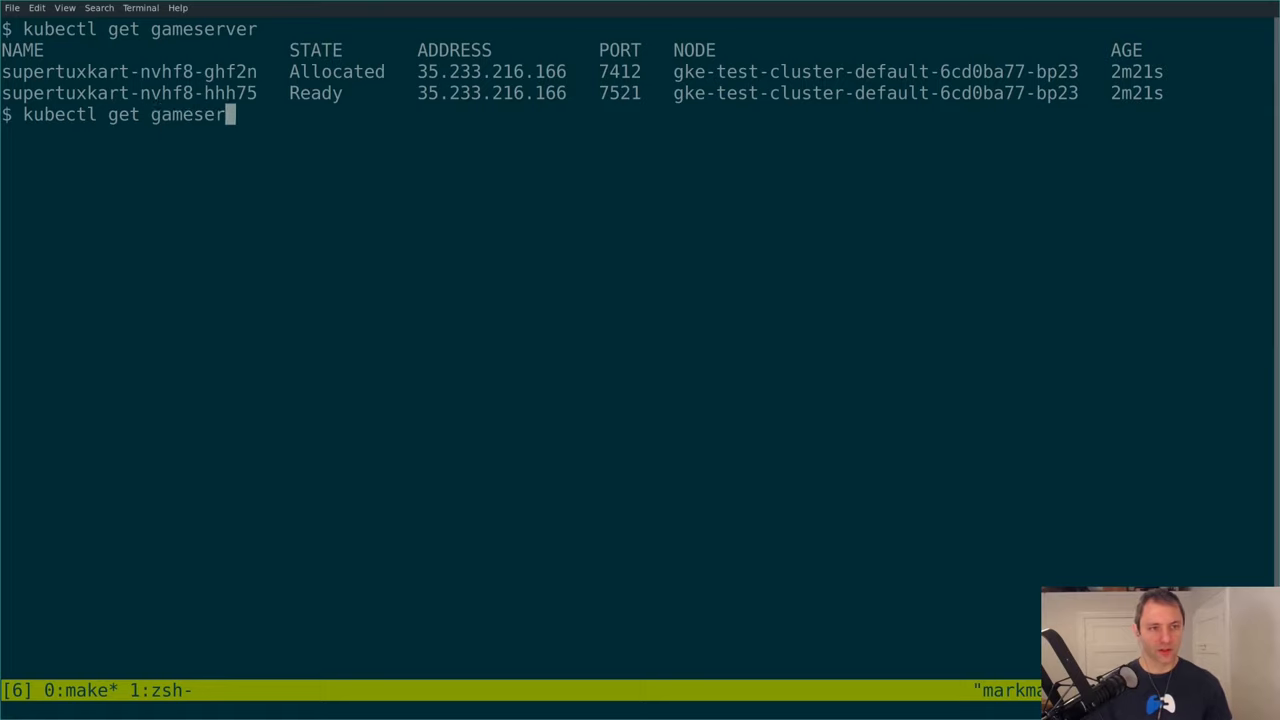
List the gameservers again to see a new Ready server replacing the Allocated one.
type("vers")
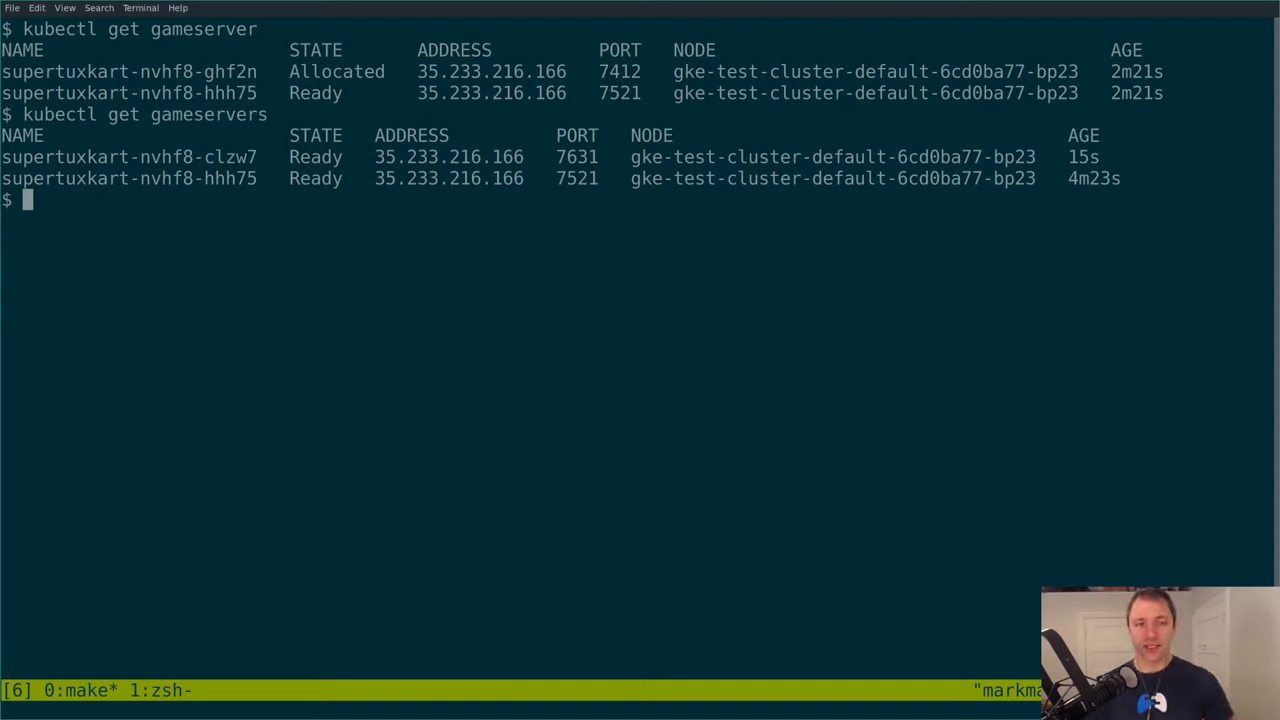
mouse_move(816, 252)
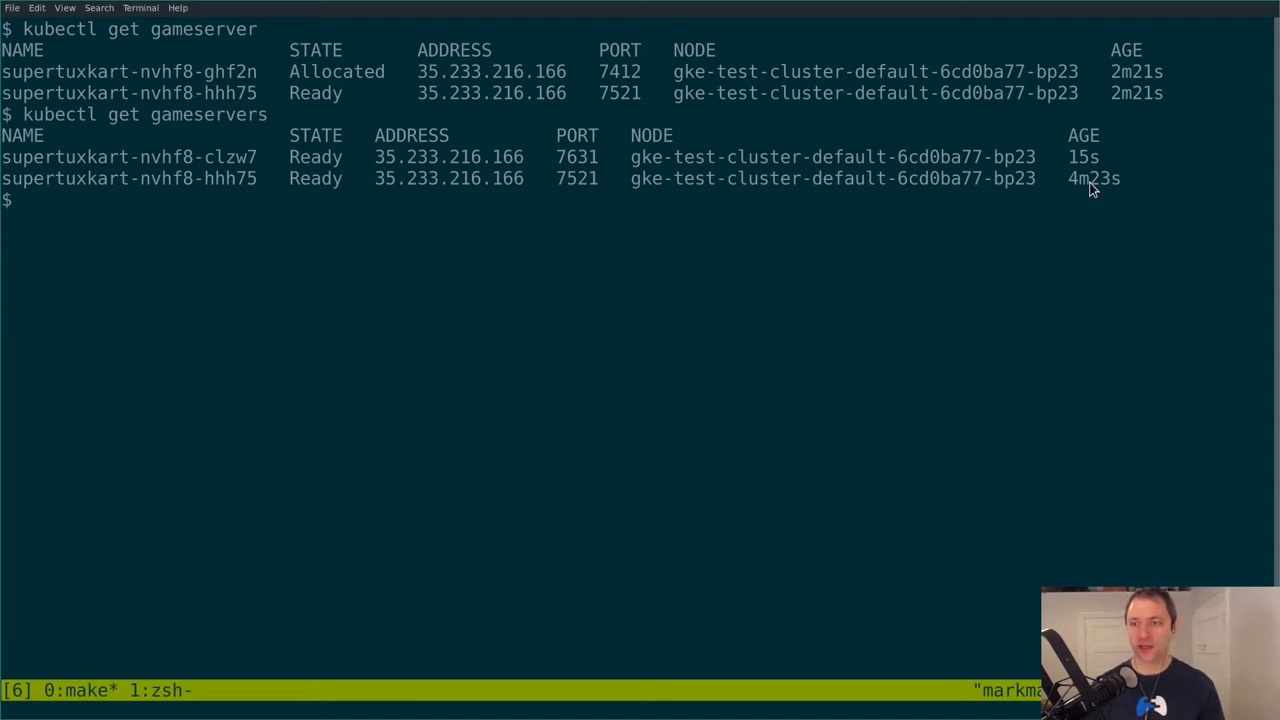
mouse_move(770, 308)
type("kubectl get gameserver")
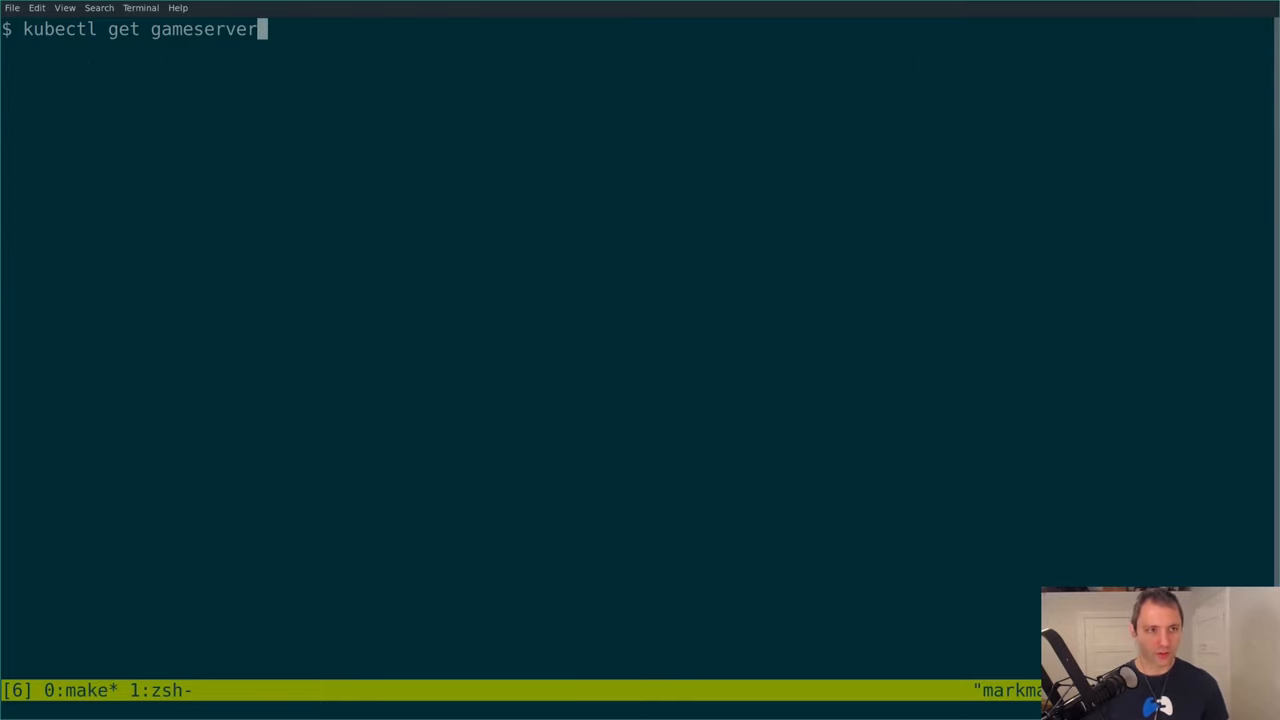
Create another allocation from gameserverallocation.yaml (-o yaml) and list gameservers showing one Allocated, one Ready.
type("kubectl create -f ./examples/supertuxkart/gameserverallocation.yaml -o yaml")
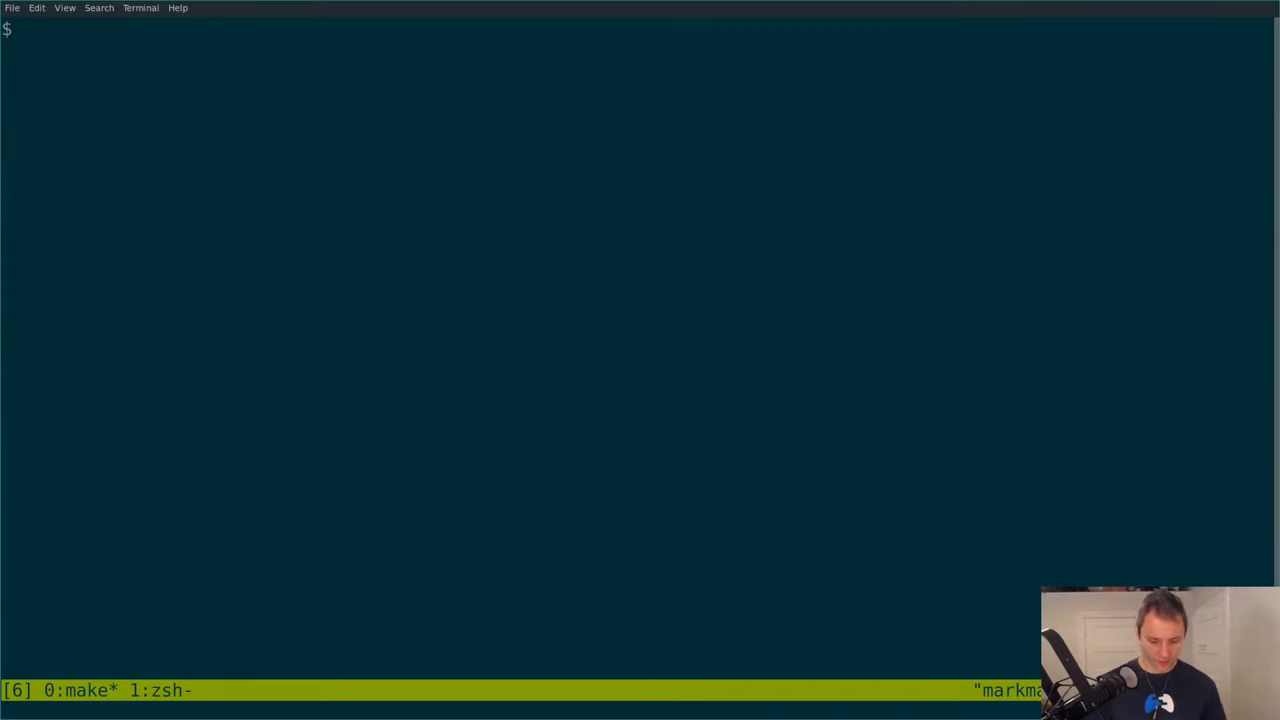
type("kubectl get")
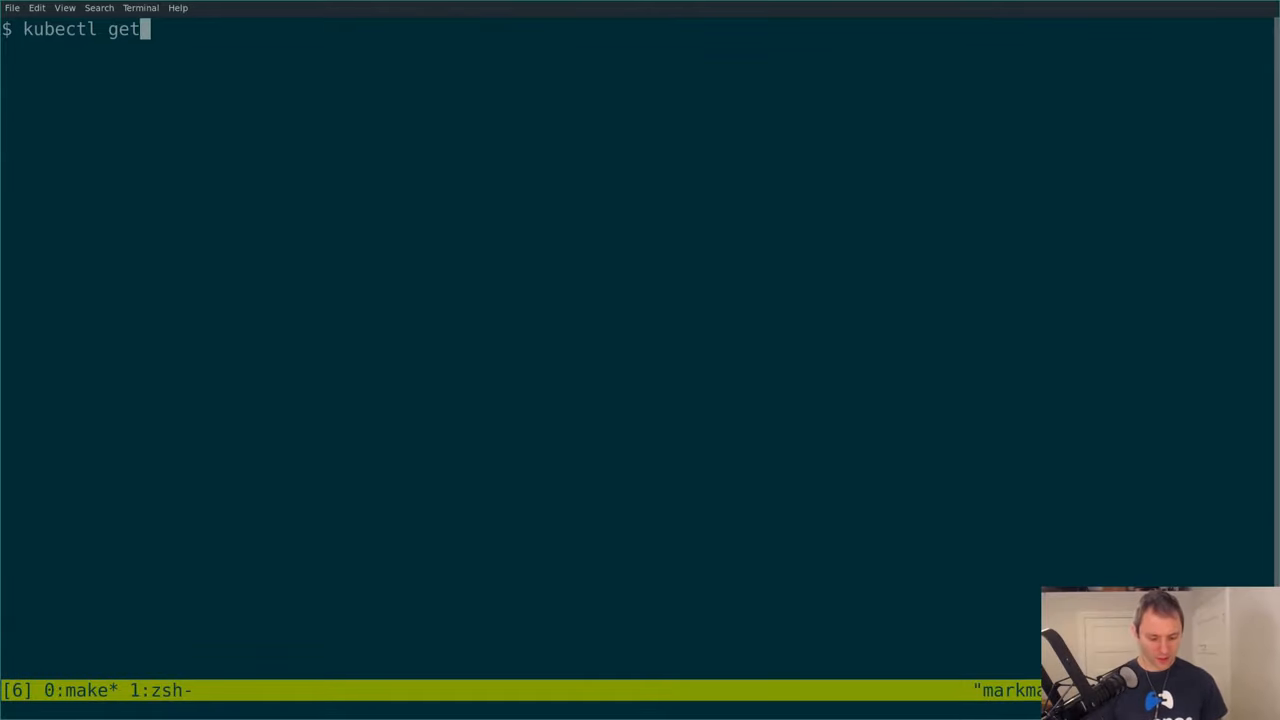
type("gameservers")
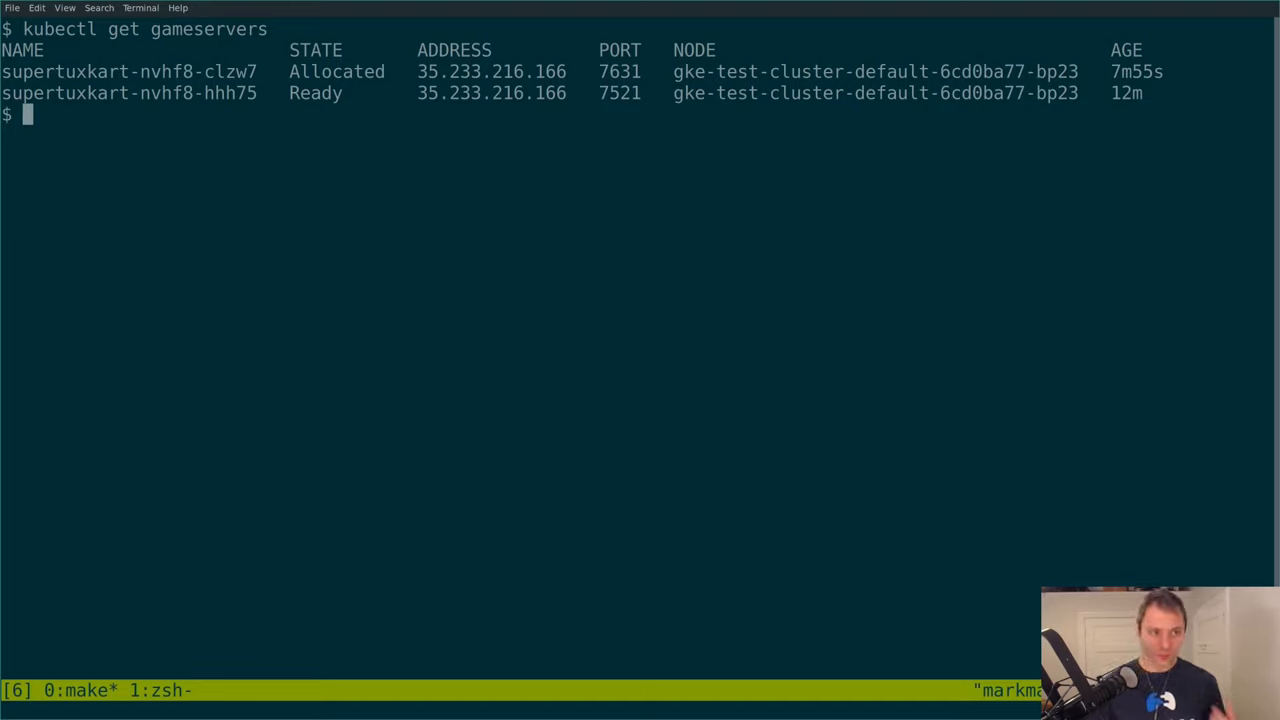
type("kubectl scale fleet")
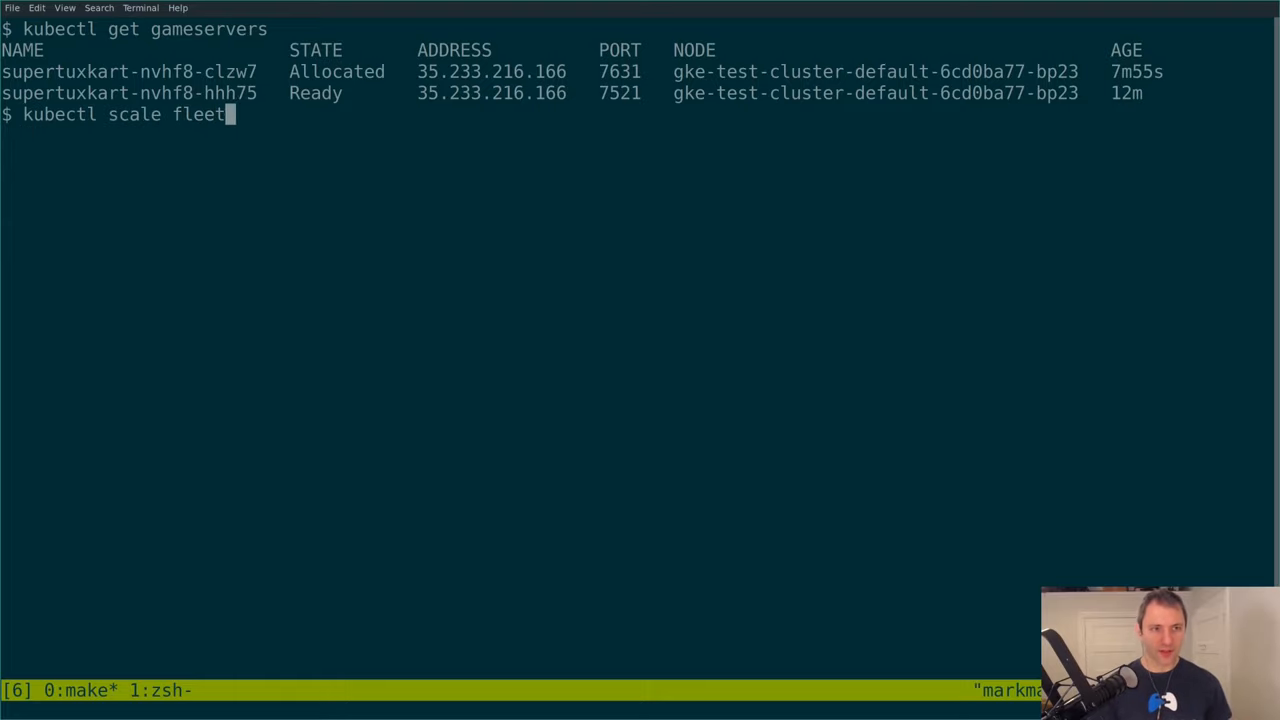
Scale the supertuxkart fleet to --replicas=0 and confirm it.
type("su")
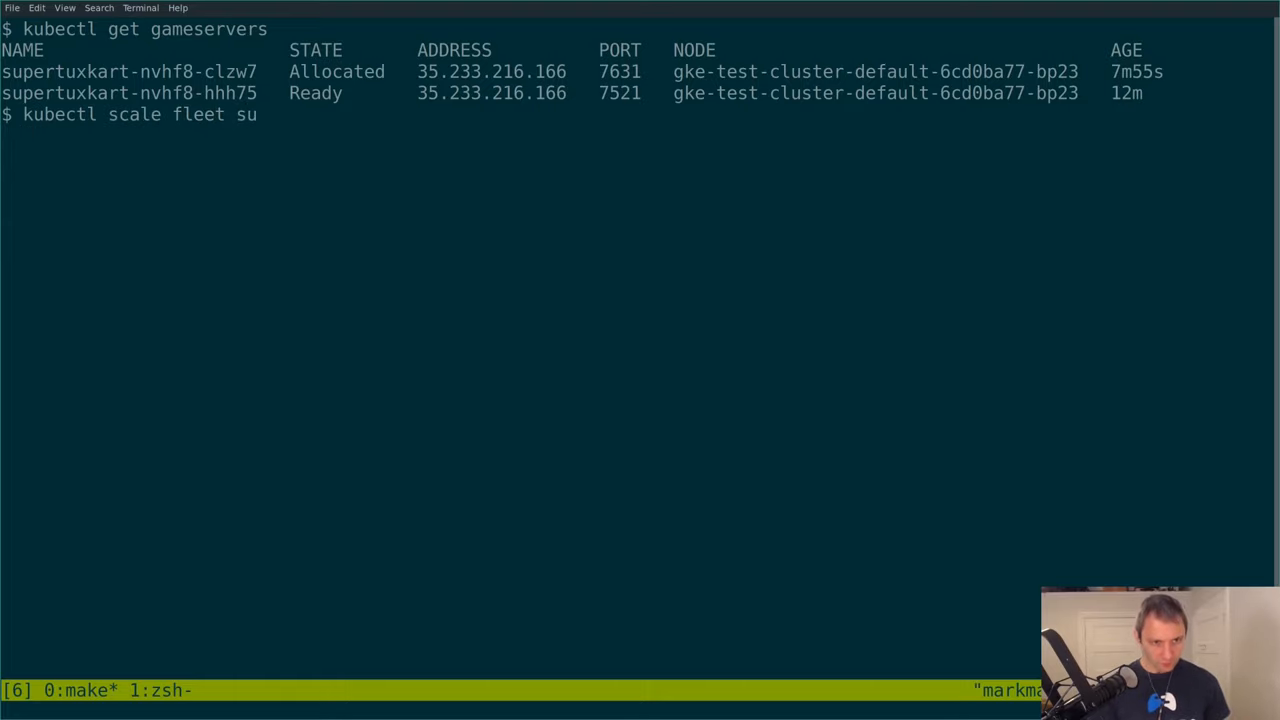
type("pertuxkart --replicas=")
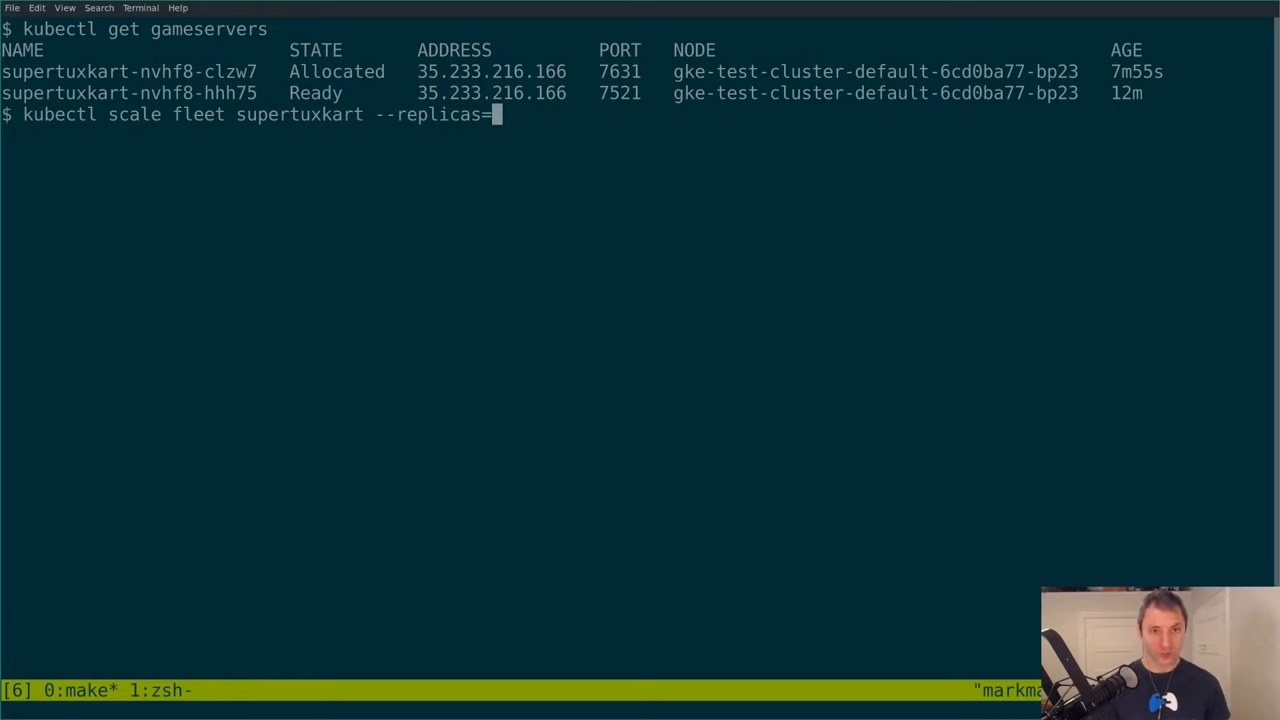
type("0")
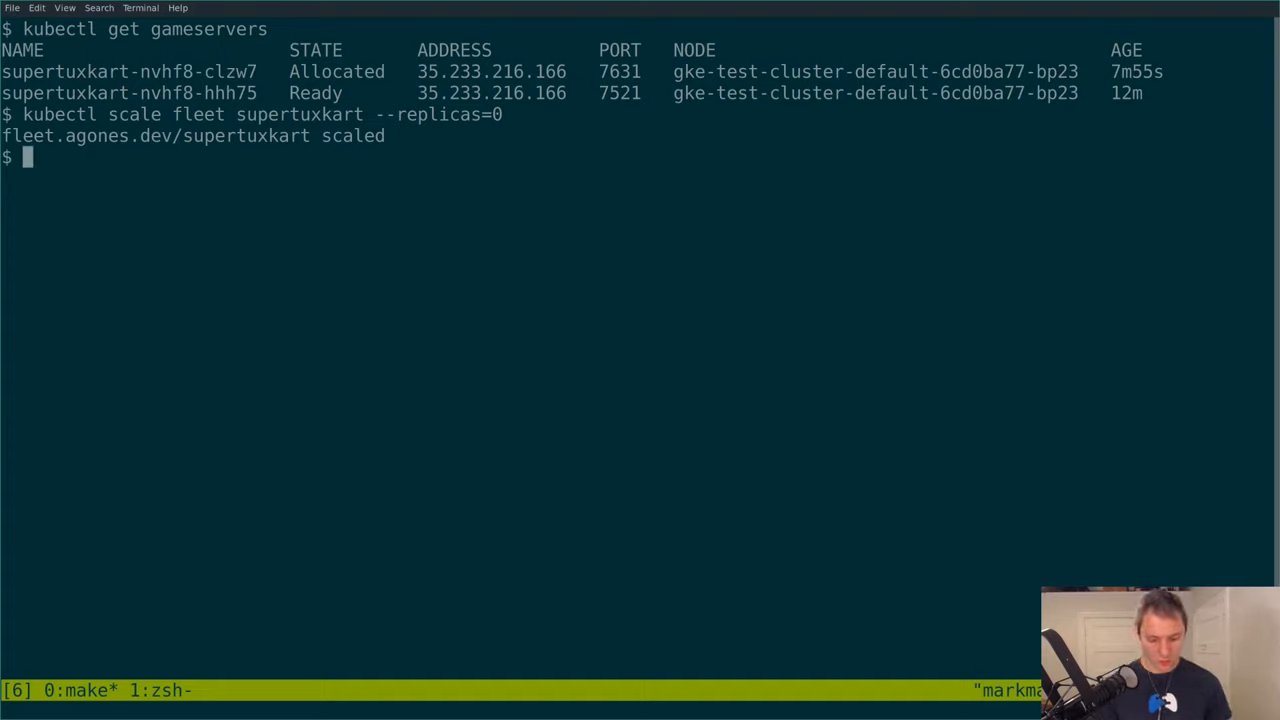
type("kubectl ge")
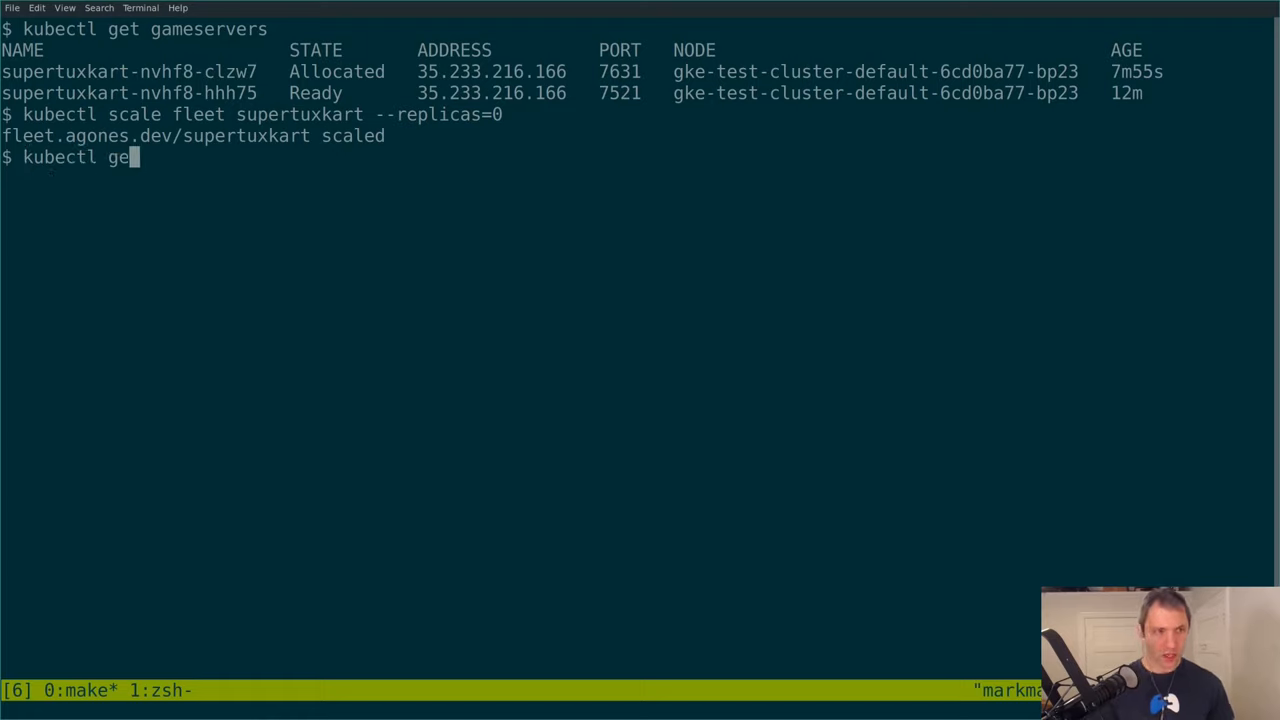